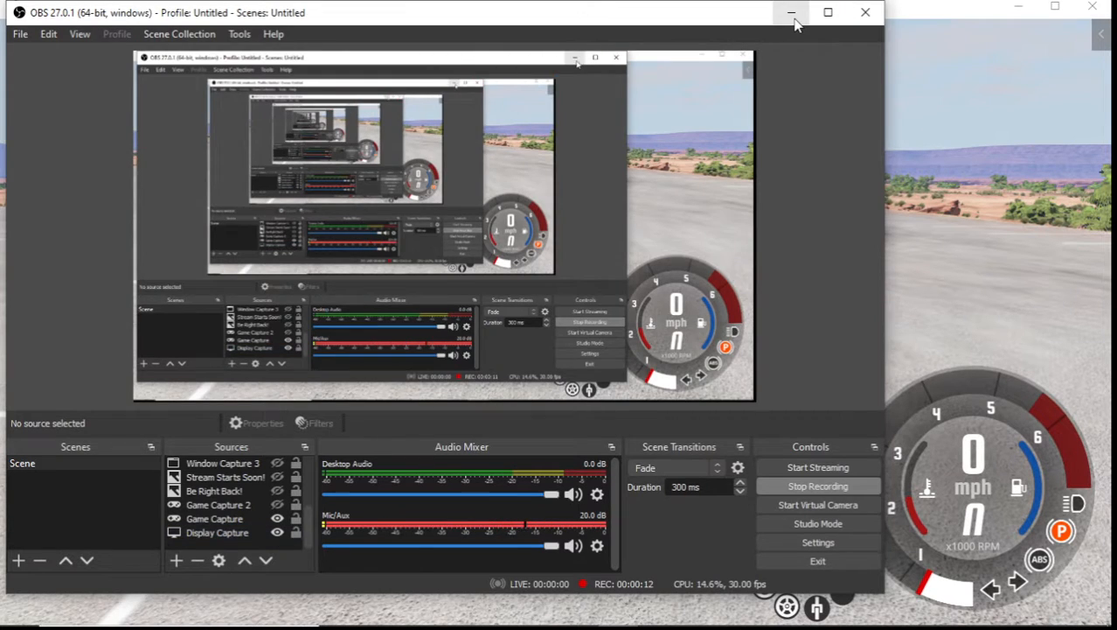
Minimize OBS and bring up BeamNG.drive's main menu over the blue pickup
{"action": "left_click", "coordinate": [793, 12]}
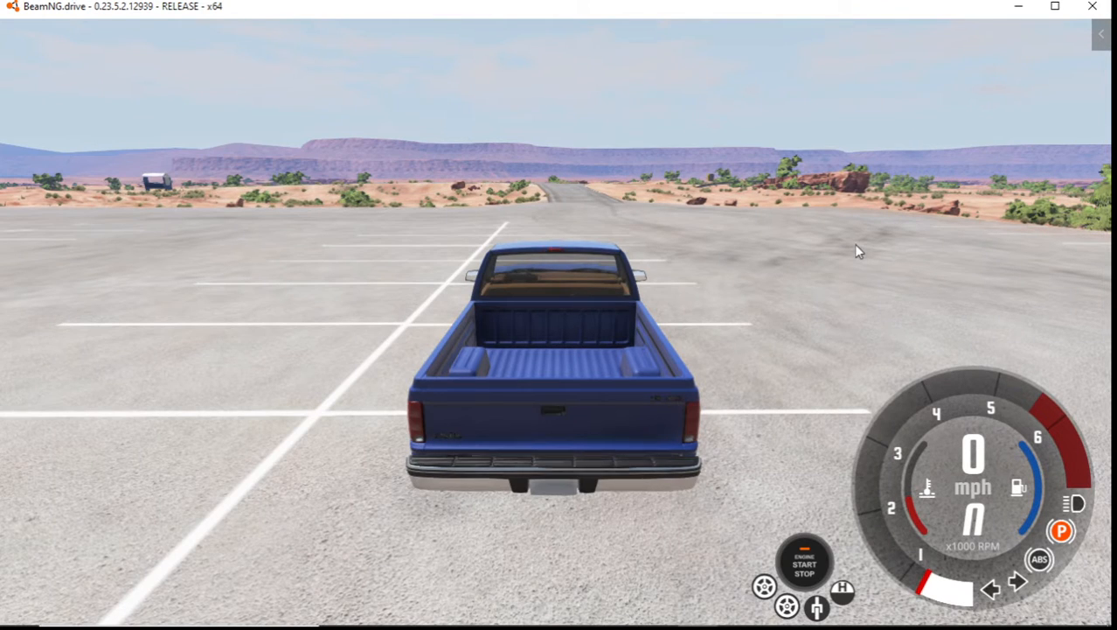
{"action": "key", "text": "Escape"}
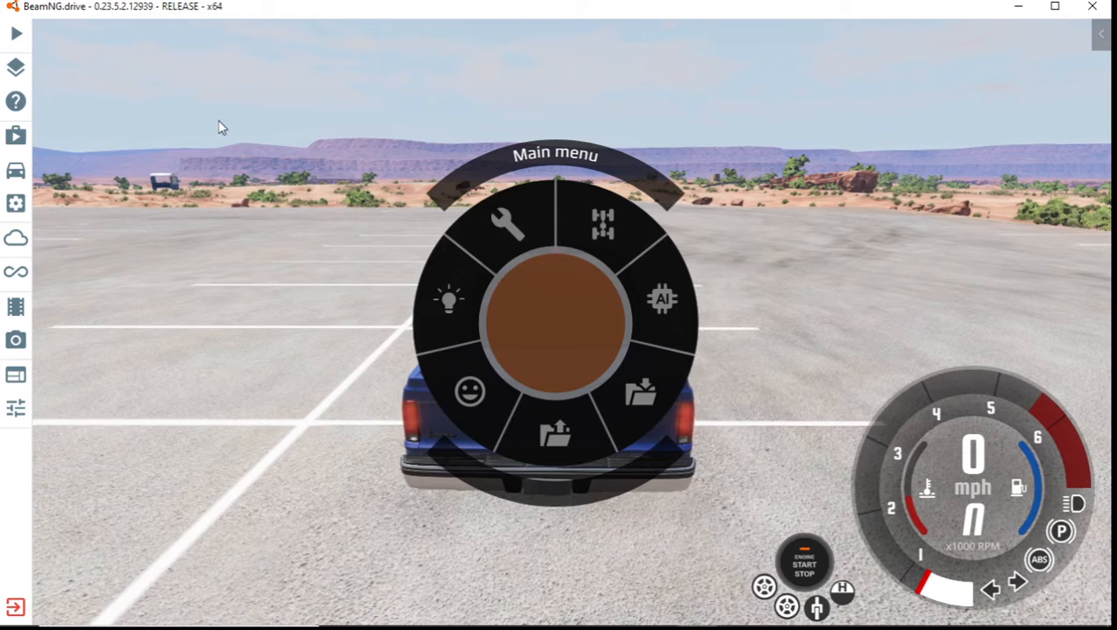
{"action": "mouse_move", "coordinate": [16, 170]}
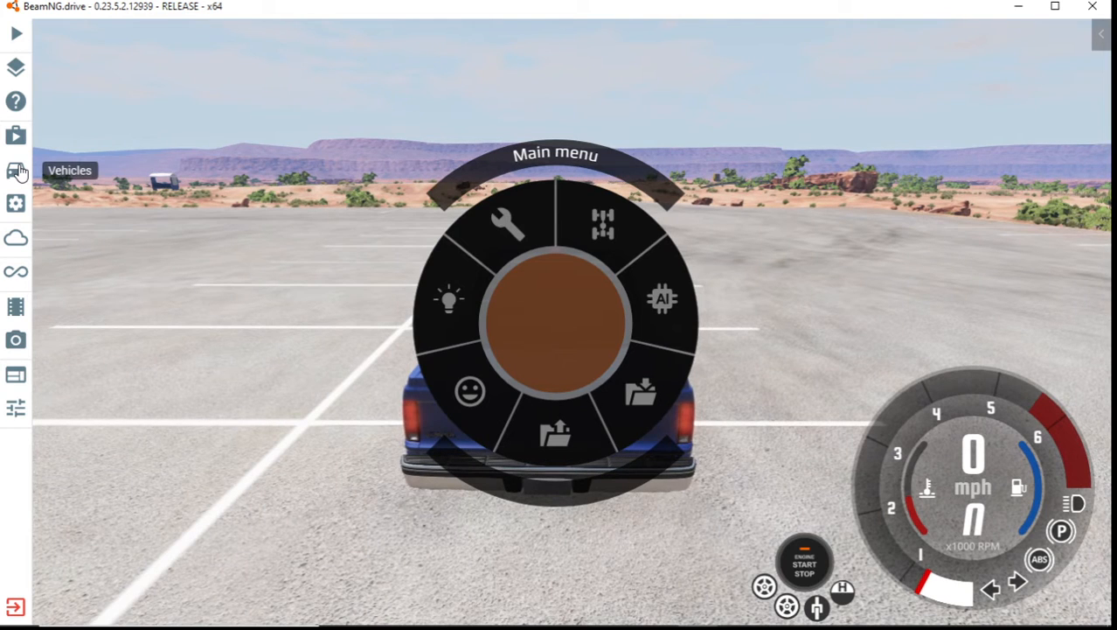
Browse the vehicle list and show the Lawn Mower configuration details
{"action": "left_click", "coordinate": [16, 169]}
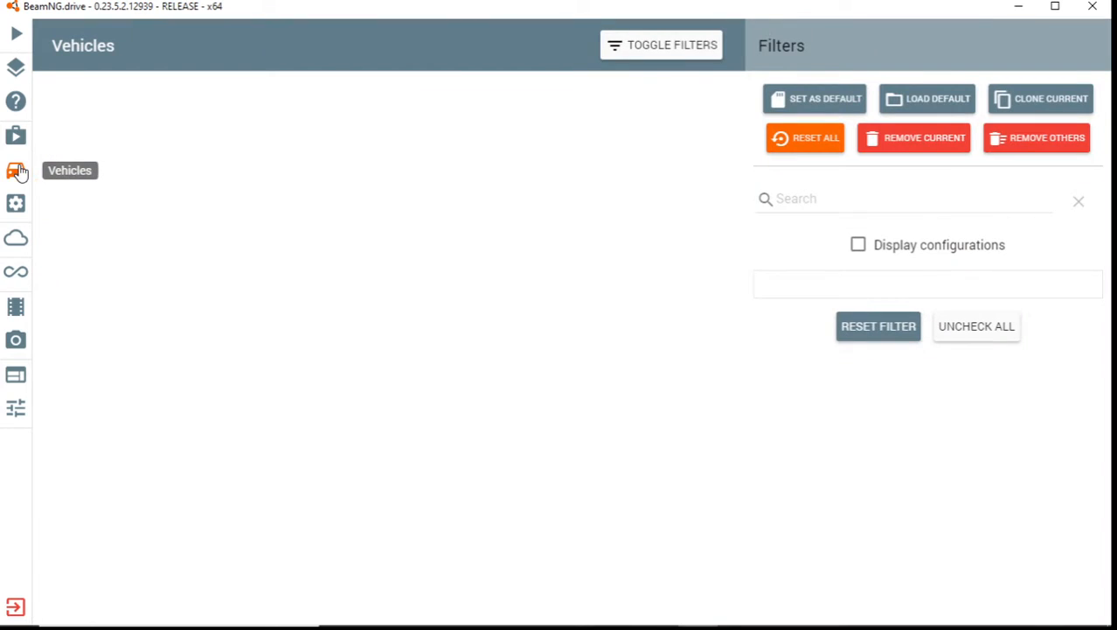
{"action": "mouse_move", "coordinate": [26, 169]}
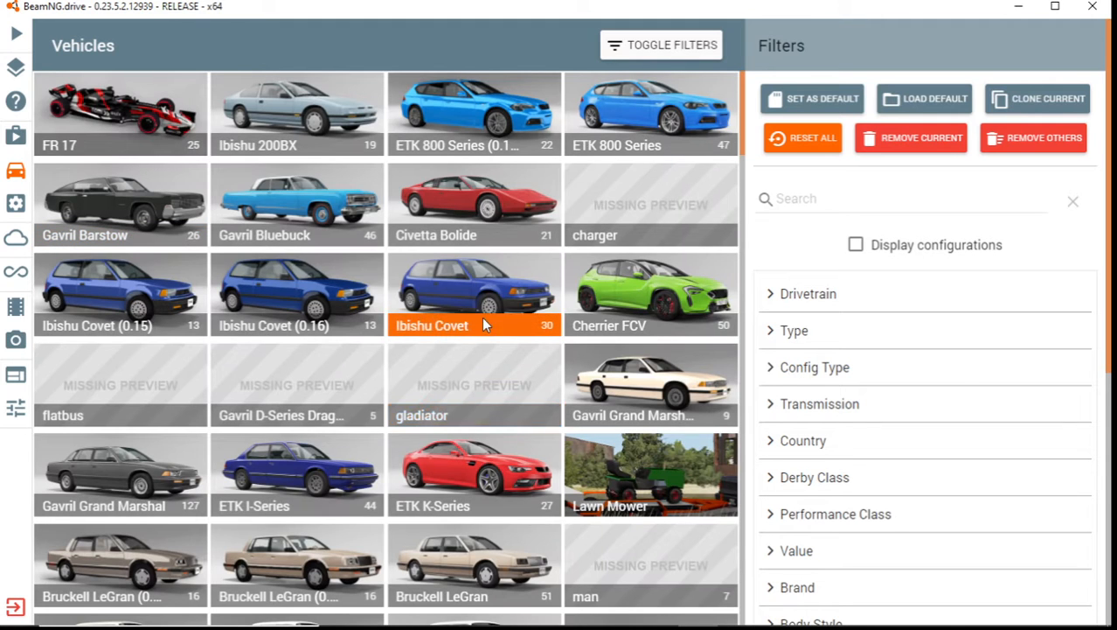
{"action": "scroll", "scroll_direction": "down", "scroll_amount": 3}
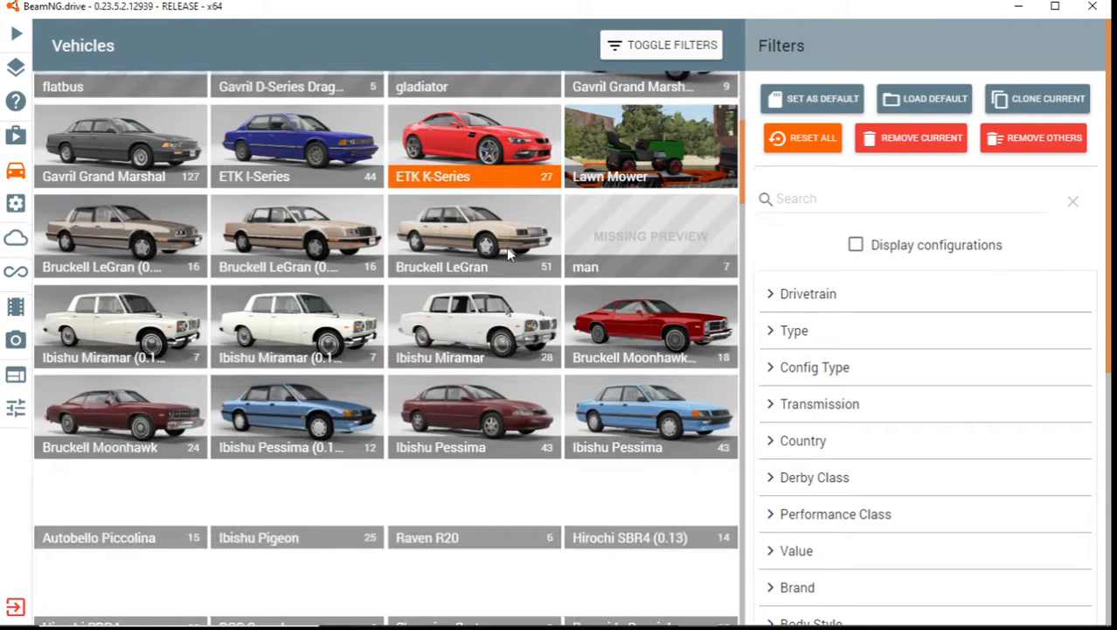
{"action": "scroll", "scroll_direction": "down", "scroll_amount": 3}
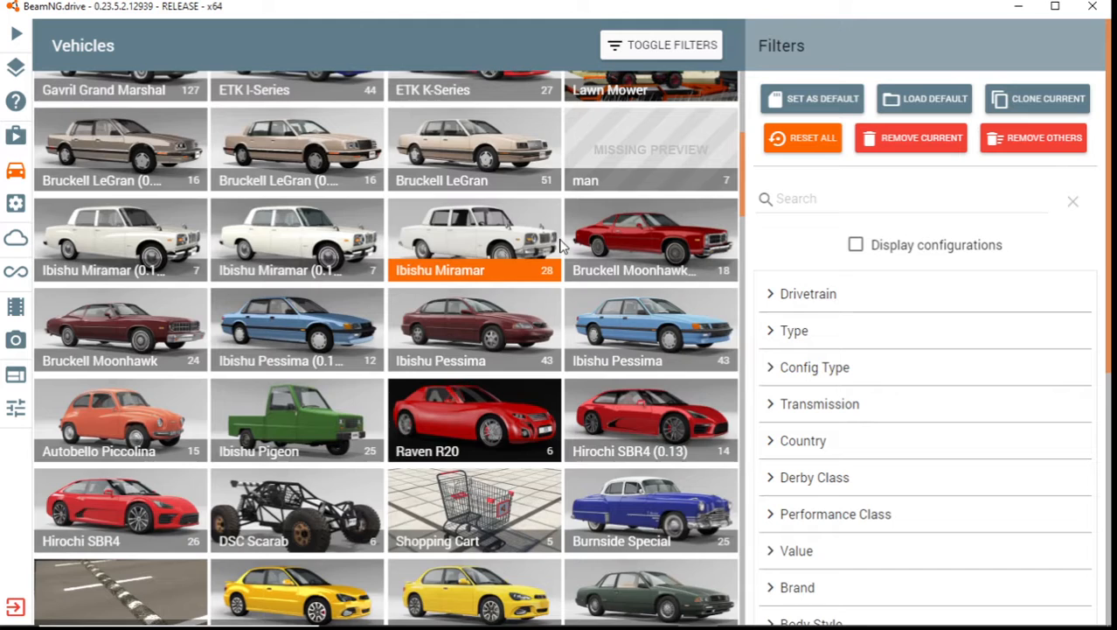
{"action": "scroll", "scroll_direction": "up", "scroll_amount": 3}
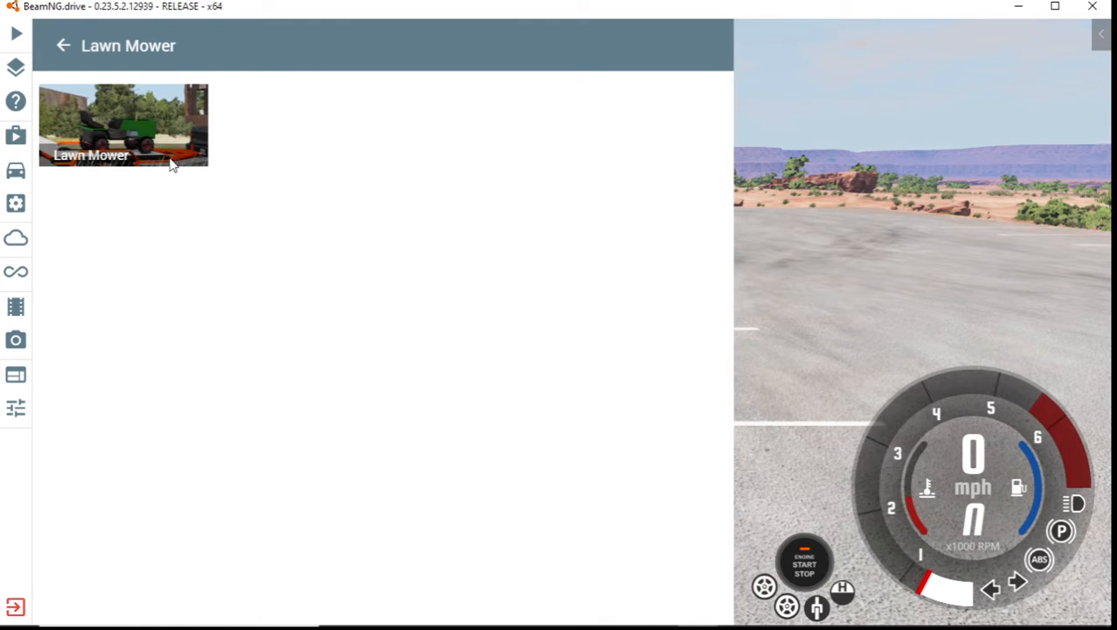
{"action": "left_click", "coordinate": [122, 125]}
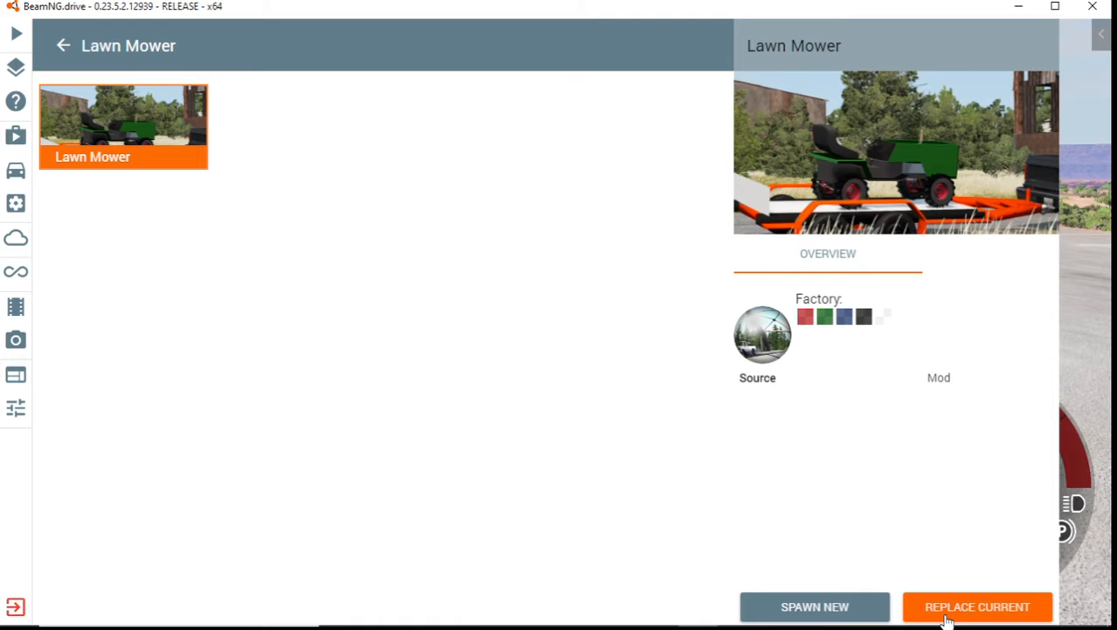
Replace the blue pickup with the Lawn Mower
{"action": "left_click", "coordinate": [977, 606]}
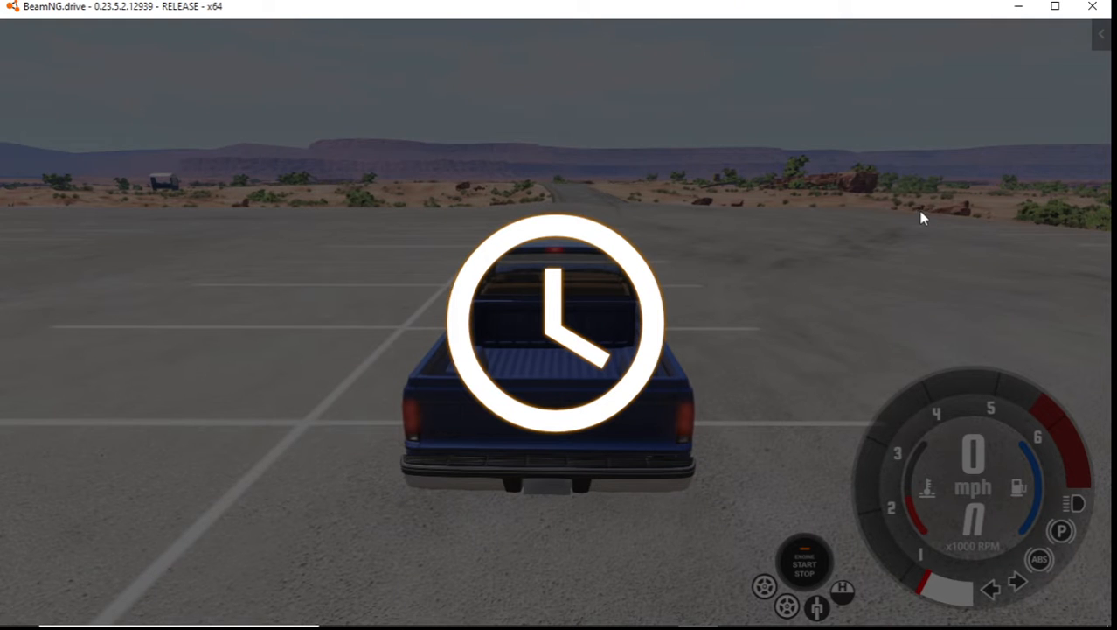
{"action": "mouse_move", "coordinate": [772, 205]}
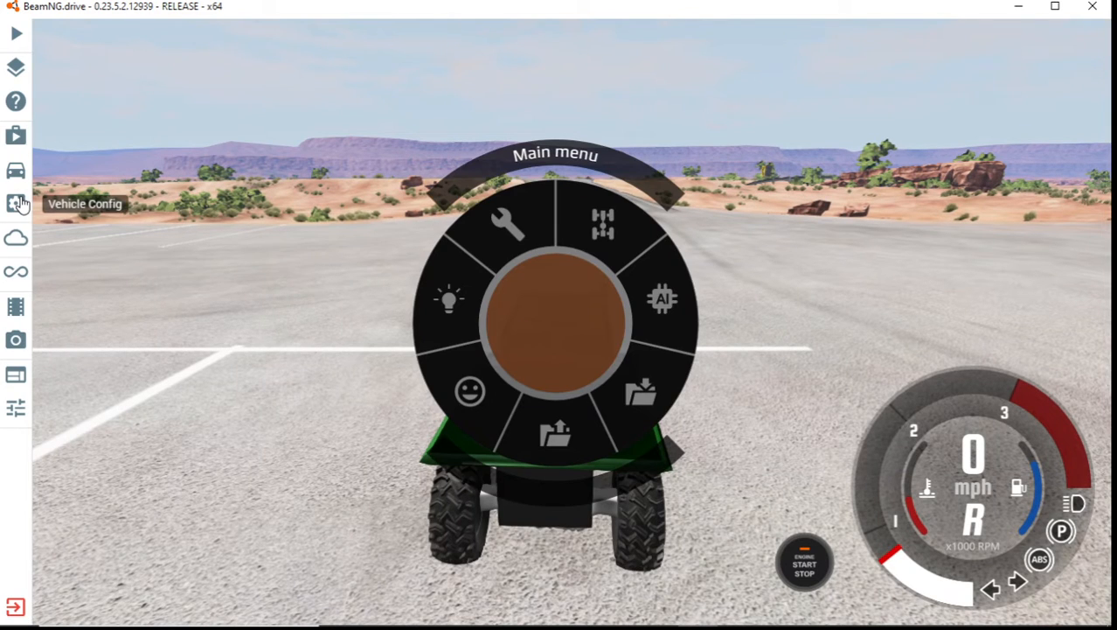
Fit the derby engine and wheels_front_mower1 front wheels in Vehicle Config parts
{"action": "left_click", "coordinate": [16, 203]}
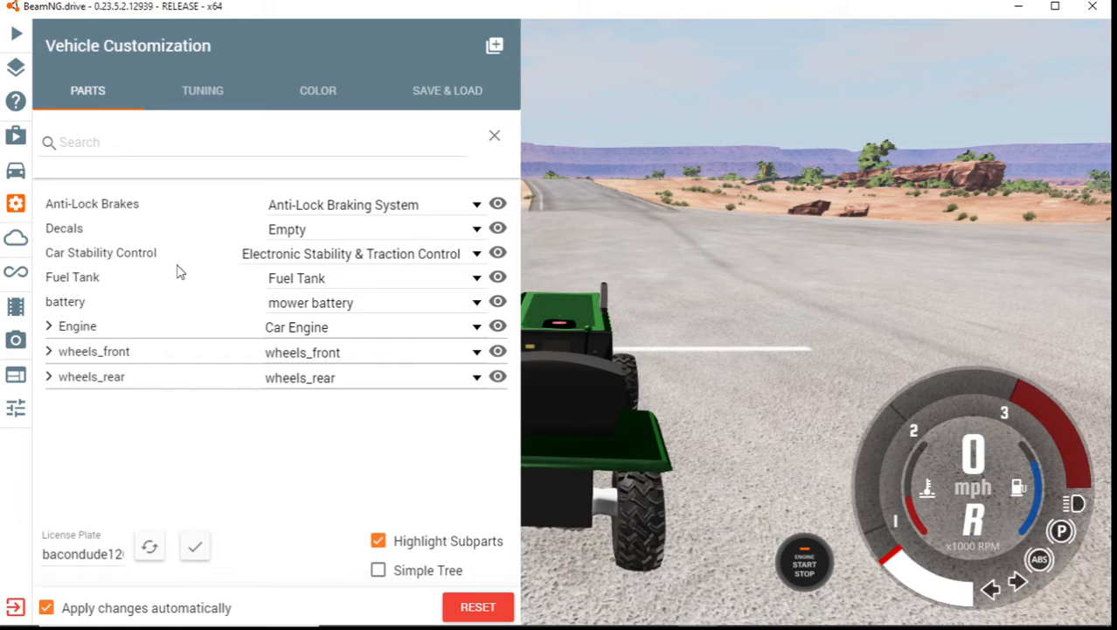
{"action": "mouse_move", "coordinate": [308, 335]}
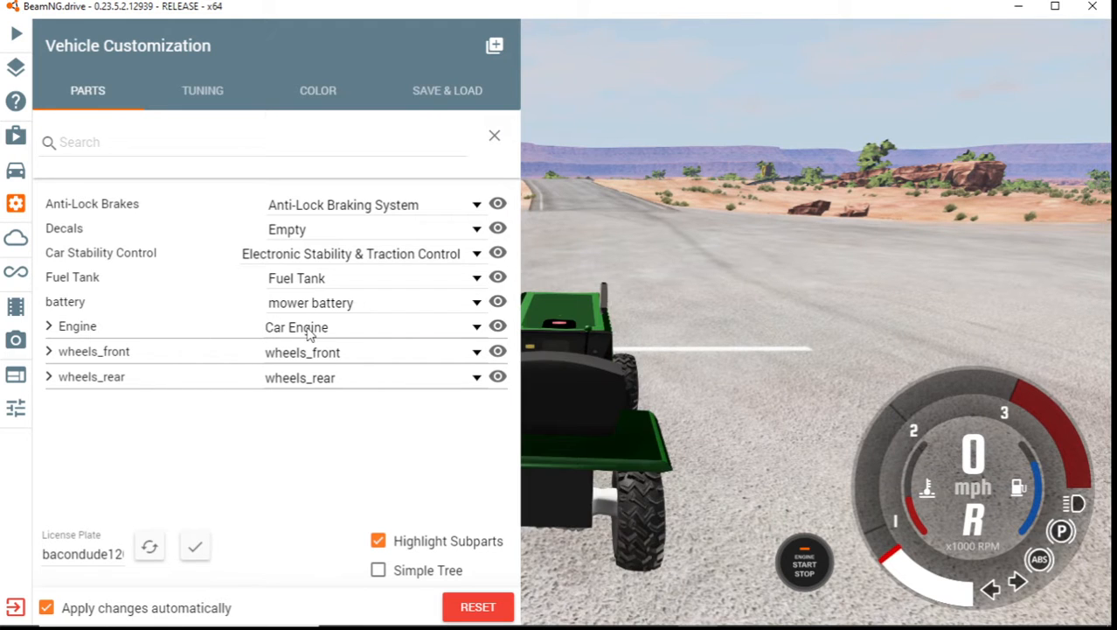
{"action": "left_click", "coordinate": [475, 326]}
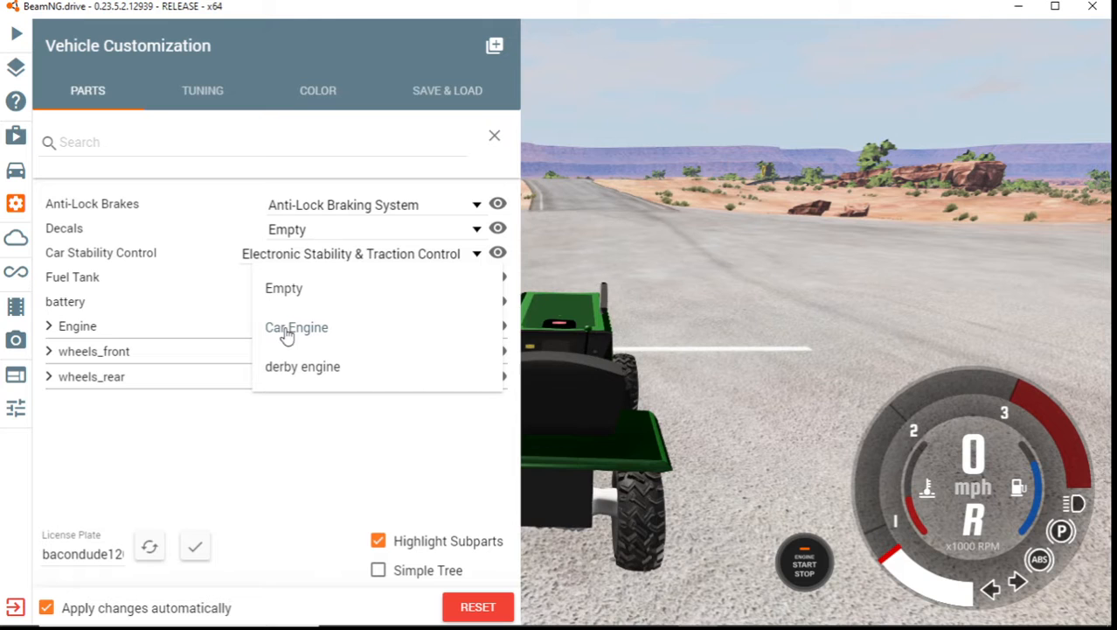
{"action": "mouse_move", "coordinate": [287, 368]}
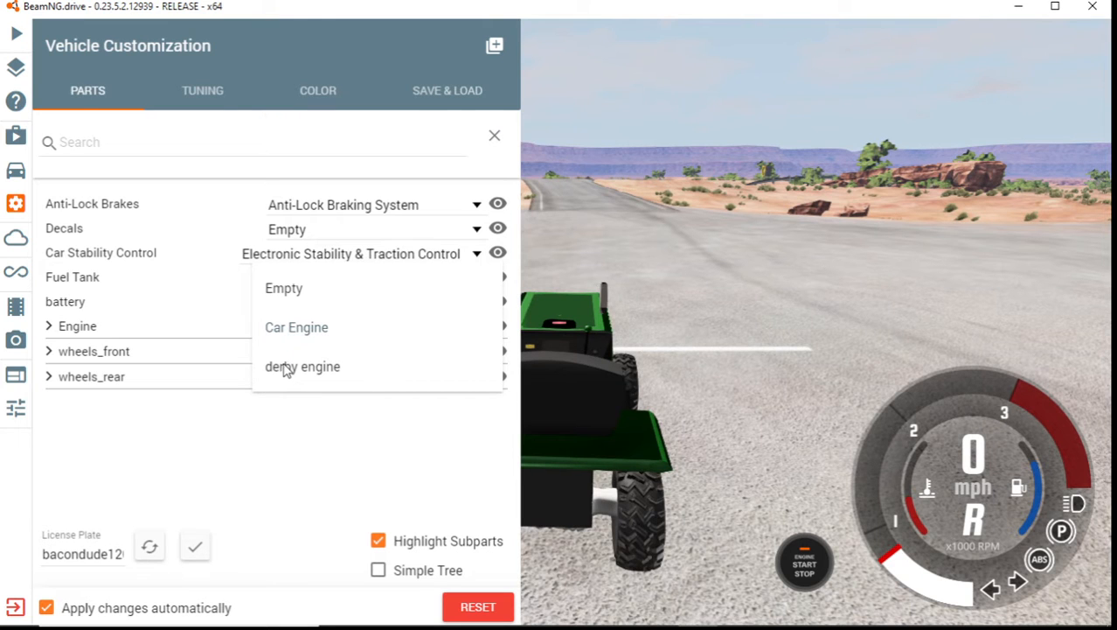
{"action": "left_click", "coordinate": [302, 366]}
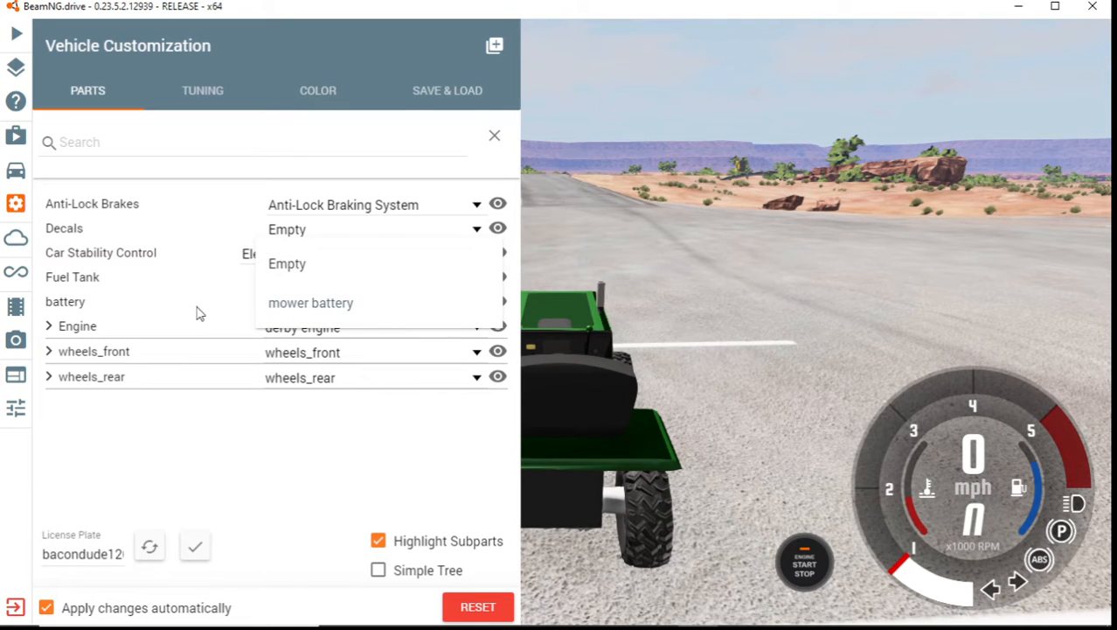
{"action": "left_click", "coordinate": [311, 302]}
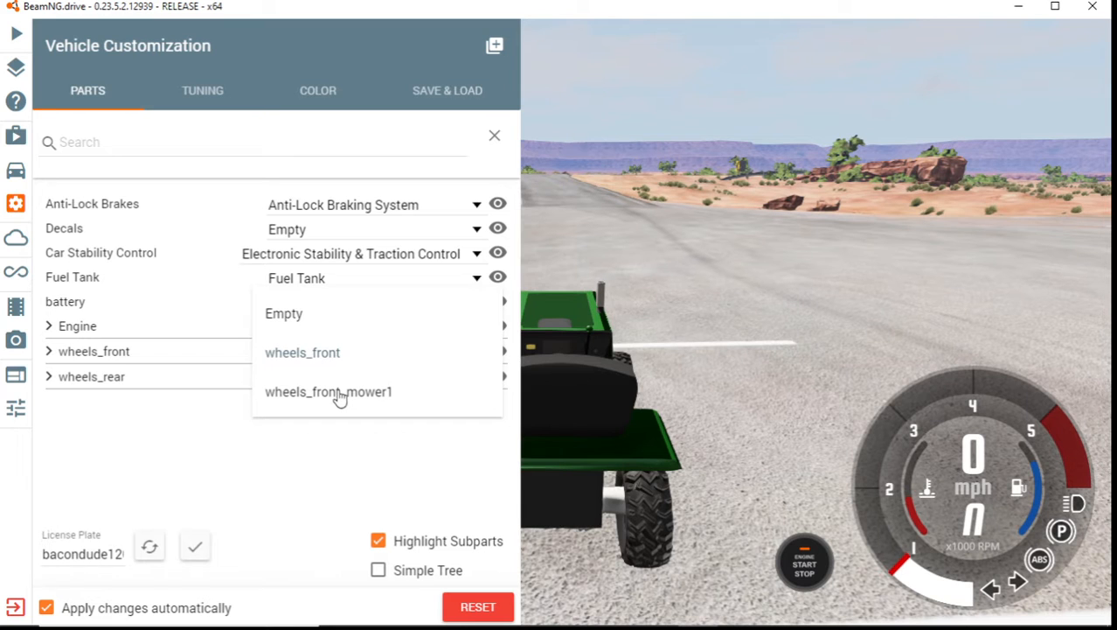
{"action": "mouse_move", "coordinate": [725, 409]}
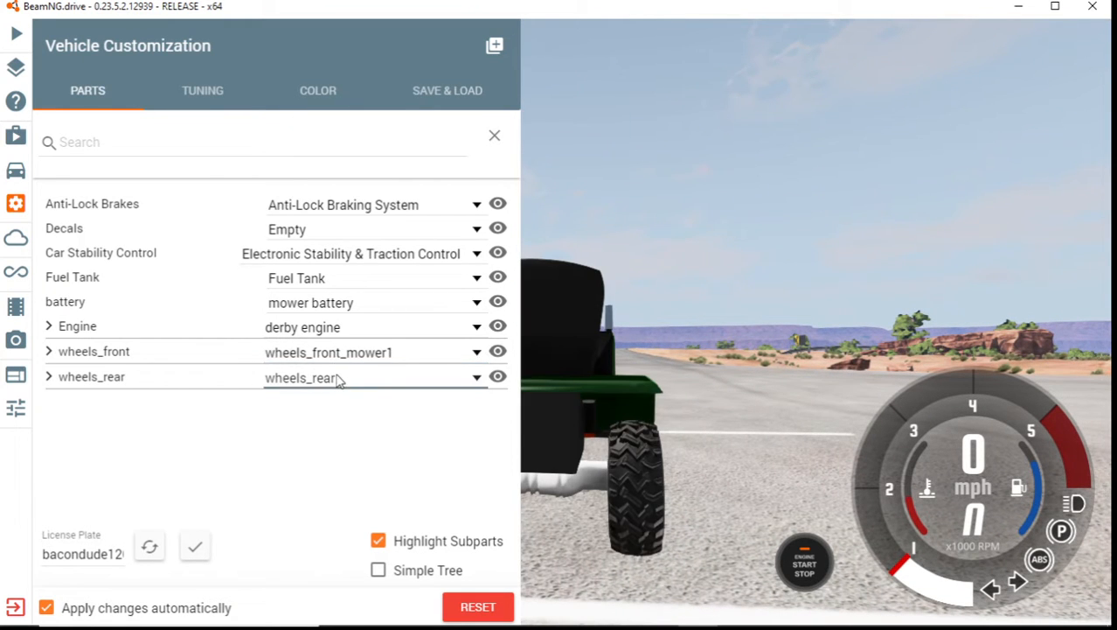
{"action": "left_click", "coordinate": [476, 377]}
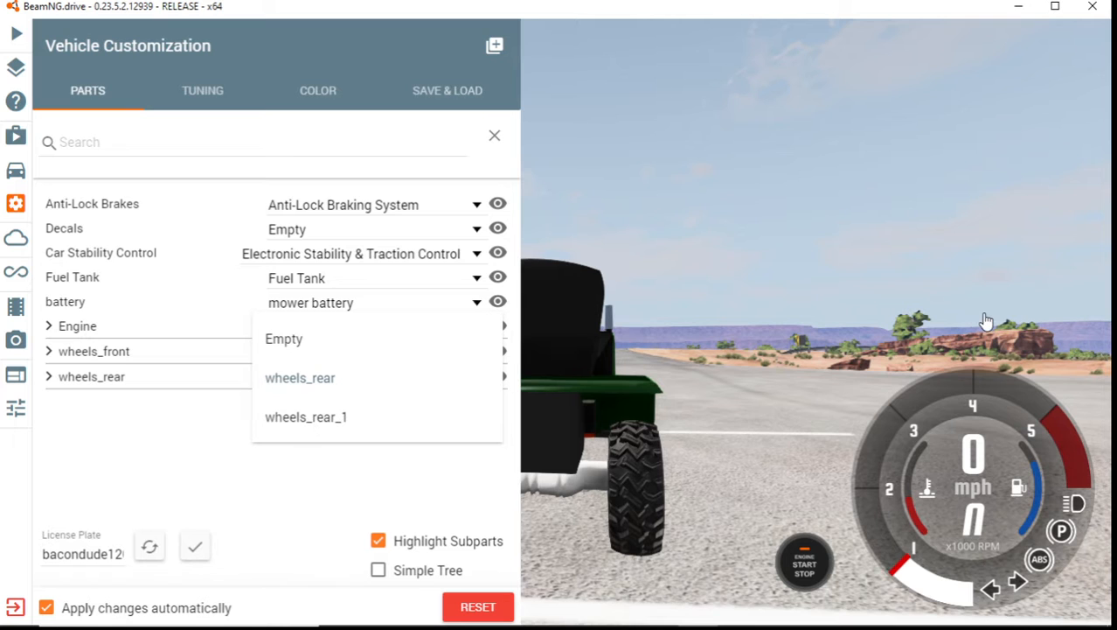
Fit wheels_rear_1 rear wheels, try Race Decals #69, then settle on #A-1
{"action": "left_click", "coordinate": [306, 416]}
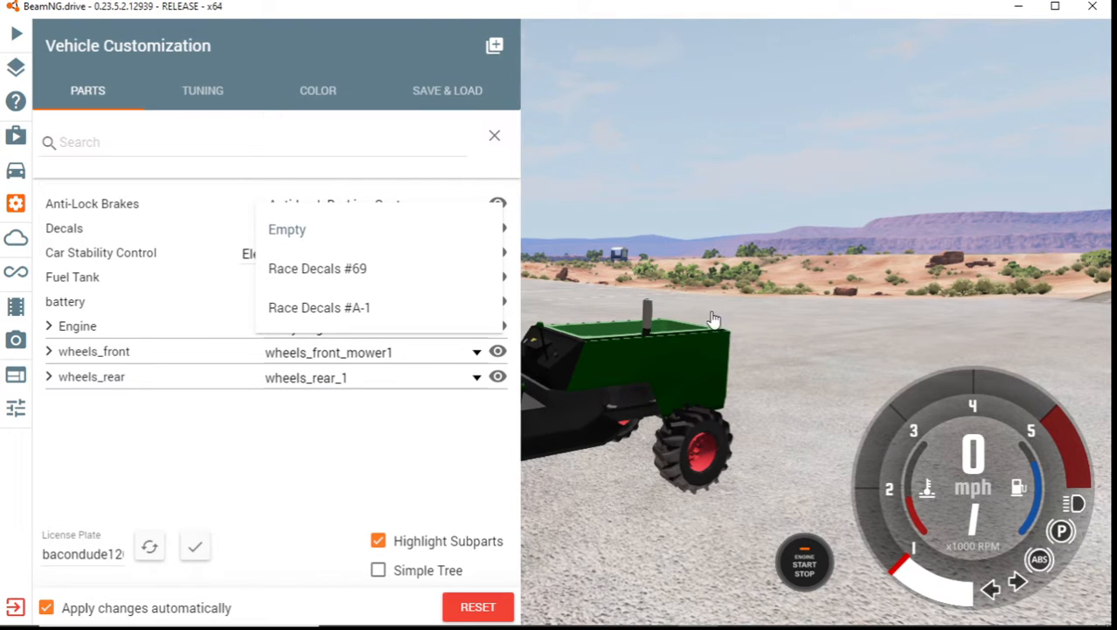
{"action": "left_click", "coordinate": [316, 268]}
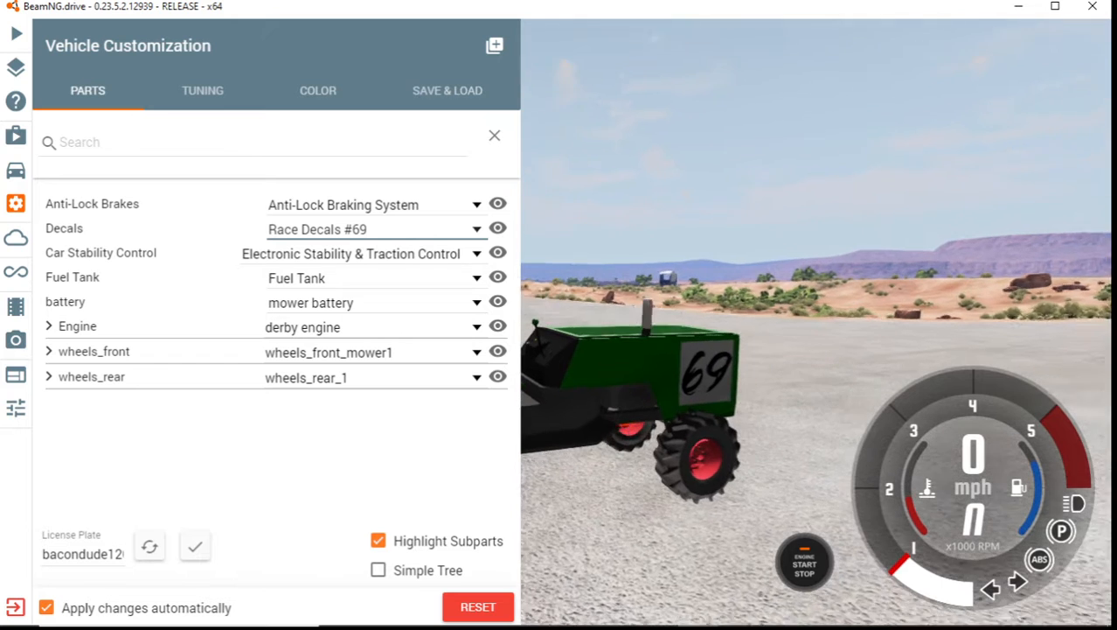
{"action": "left_click", "coordinate": [476, 228]}
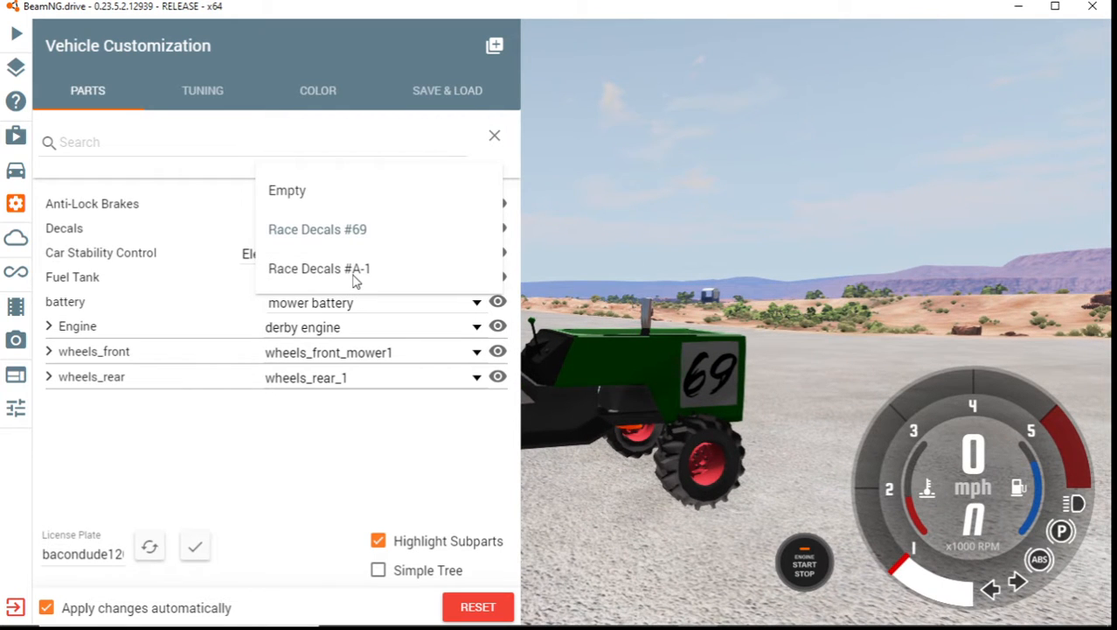
{"action": "left_click", "coordinate": [319, 268]}
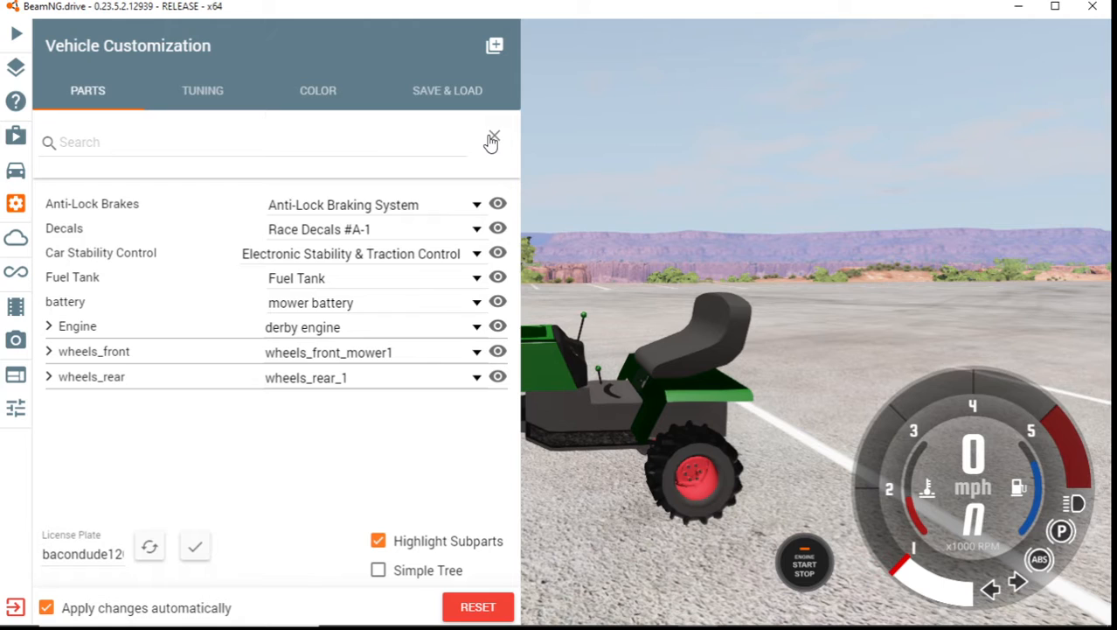
{"action": "mouse_move", "coordinate": [515, 147]}
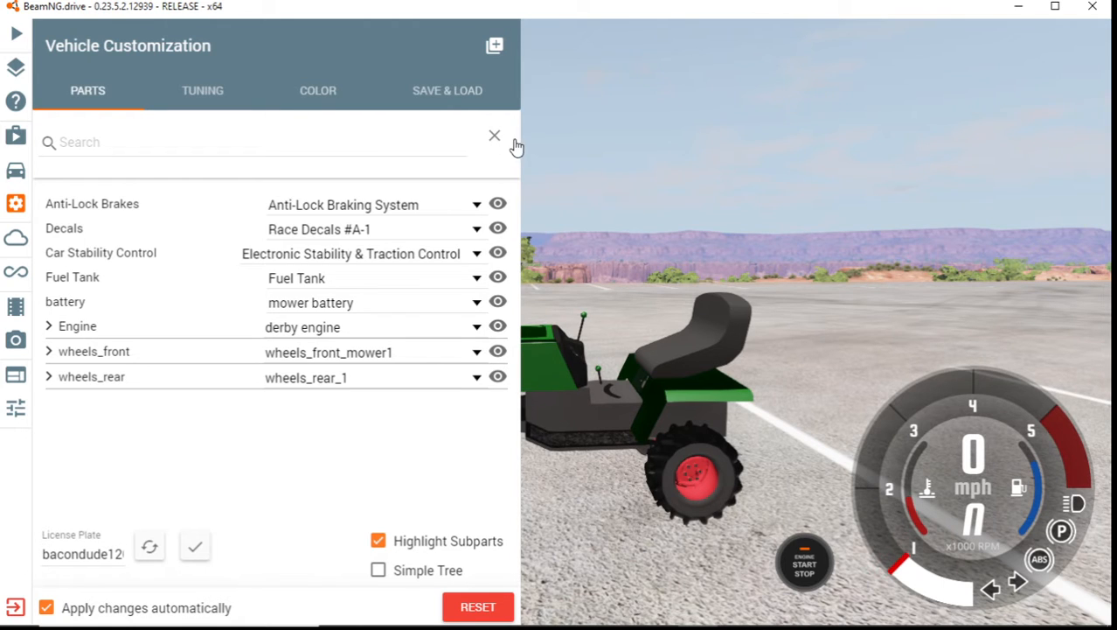
{"action": "mouse_move", "coordinate": [5, 181]}
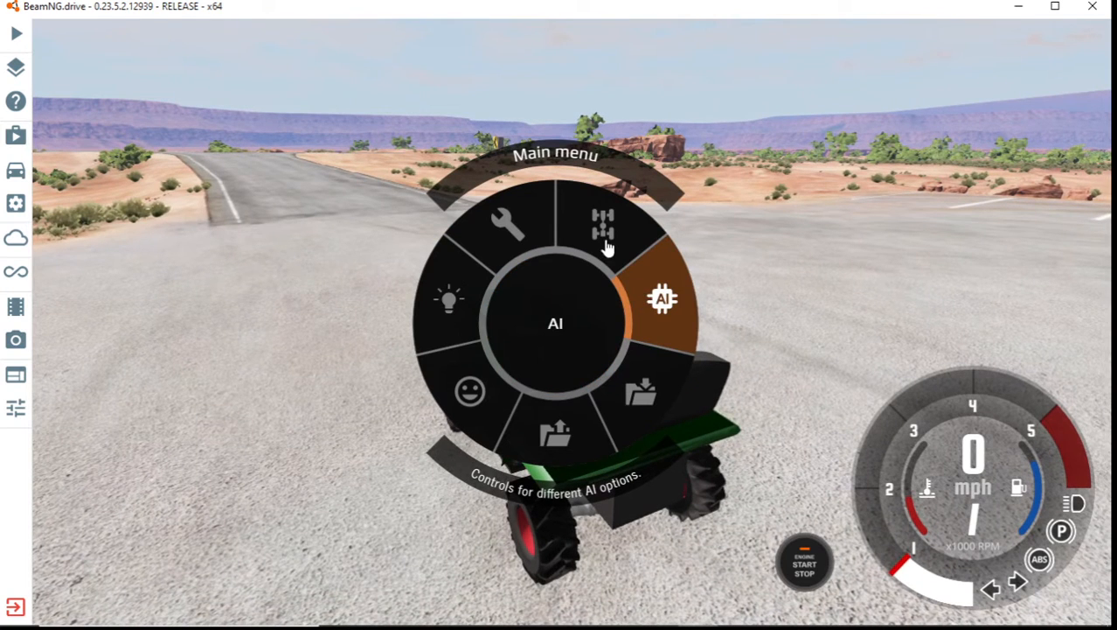
Look at the AI options, then return and open the vehicle selection list
{"action": "left_click", "coordinate": [602, 225]}
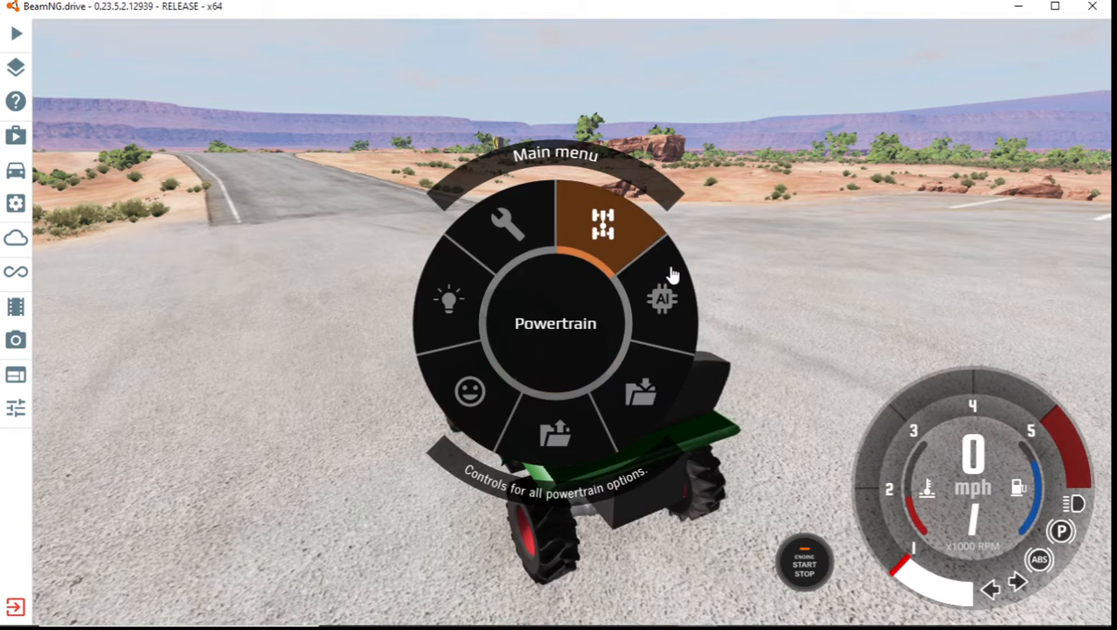
{"action": "left_click", "coordinate": [662, 297]}
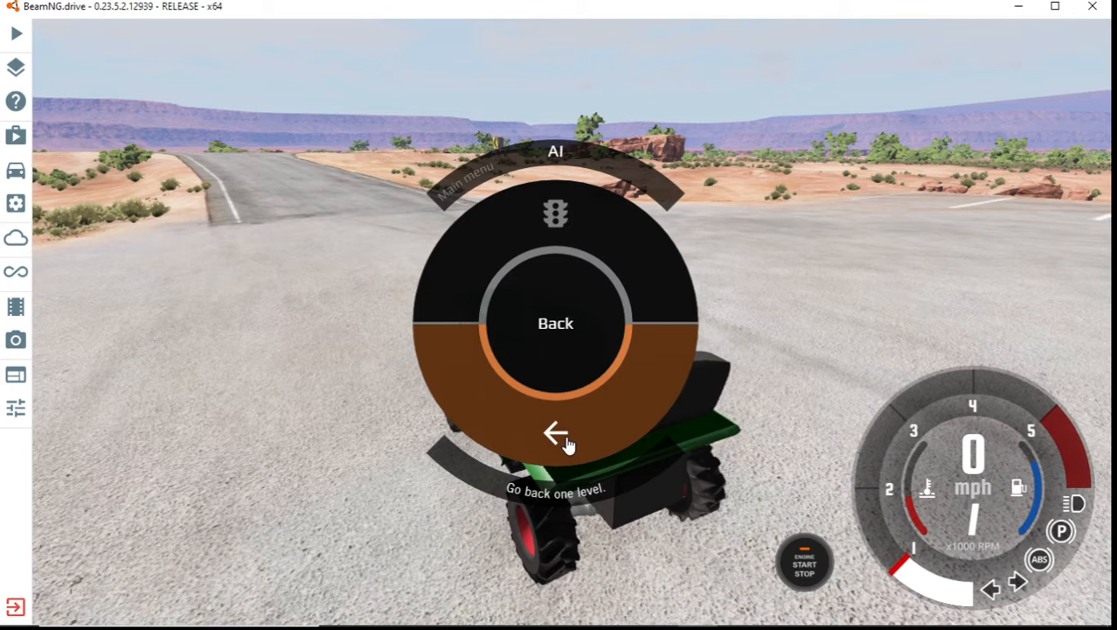
{"action": "left_click", "coordinate": [556, 433]}
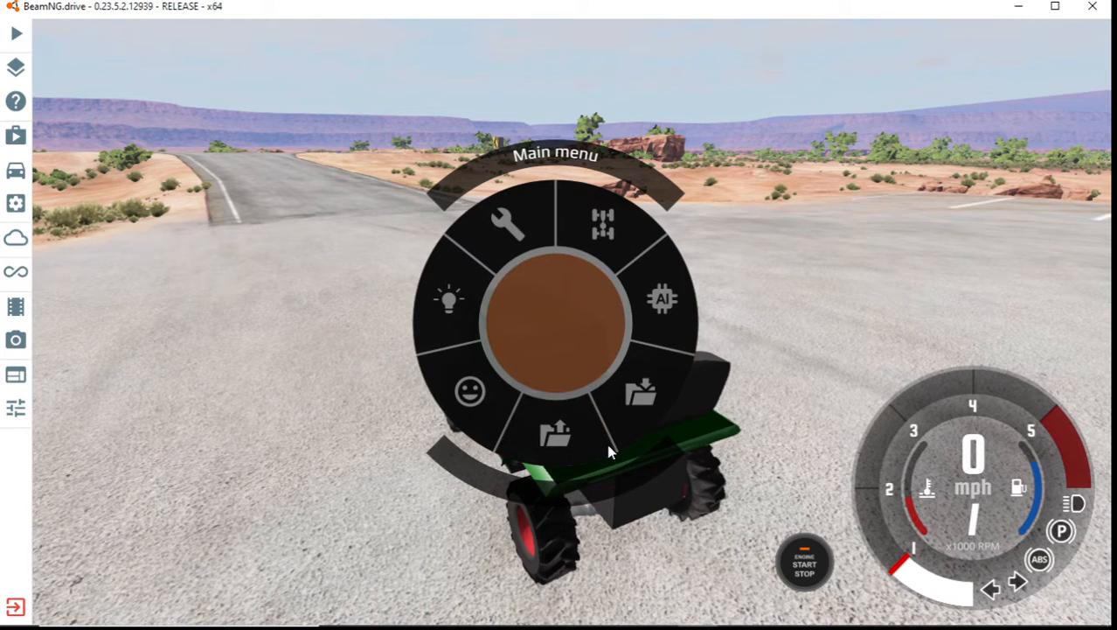
{"action": "mouse_move", "coordinate": [507, 226]}
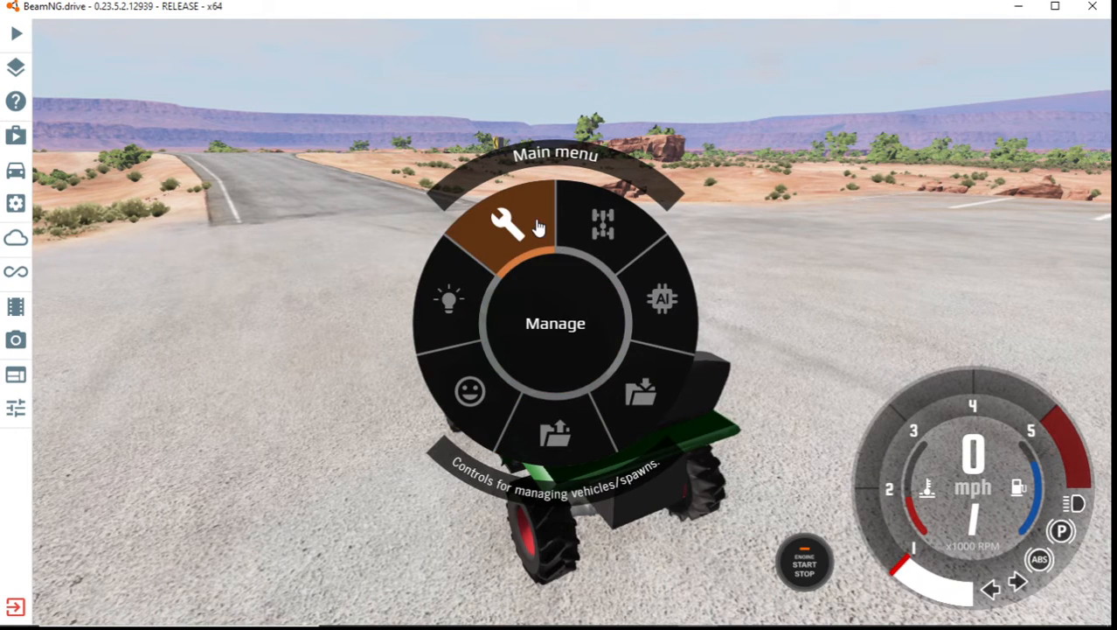
{"action": "left_click", "coordinate": [509, 226]}
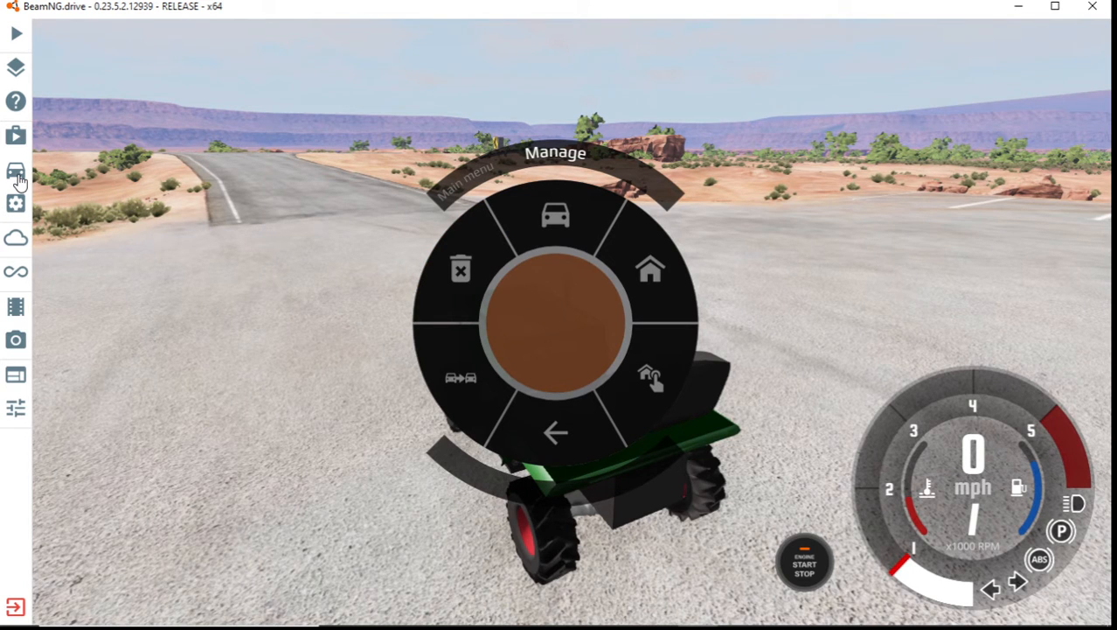
{"action": "mouse_move", "coordinate": [16, 170]}
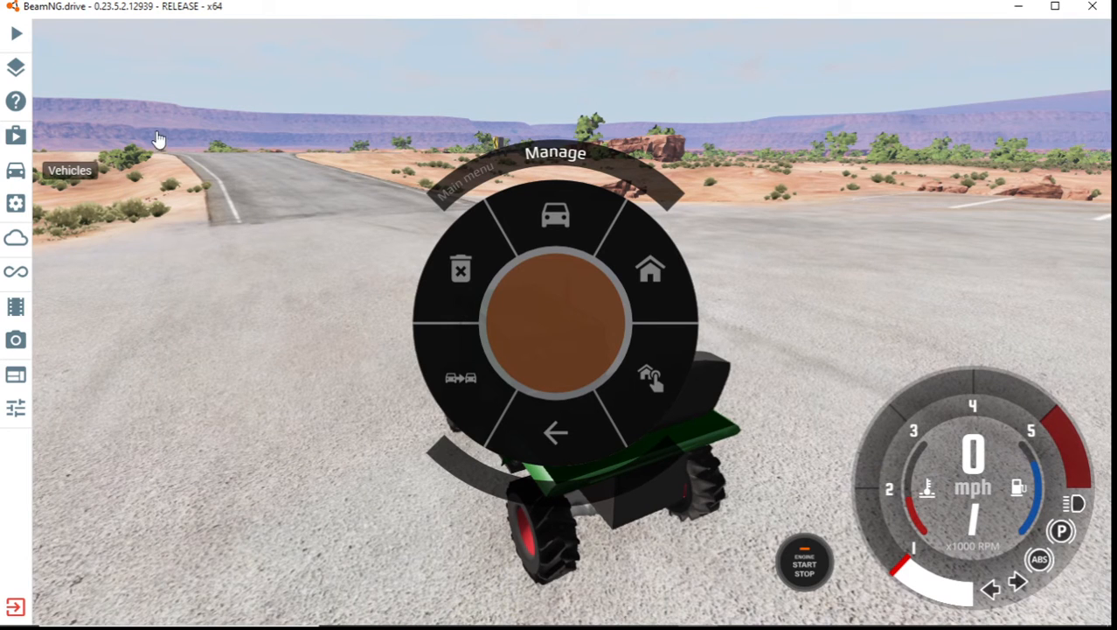
{"action": "left_click", "coordinate": [555, 216]}
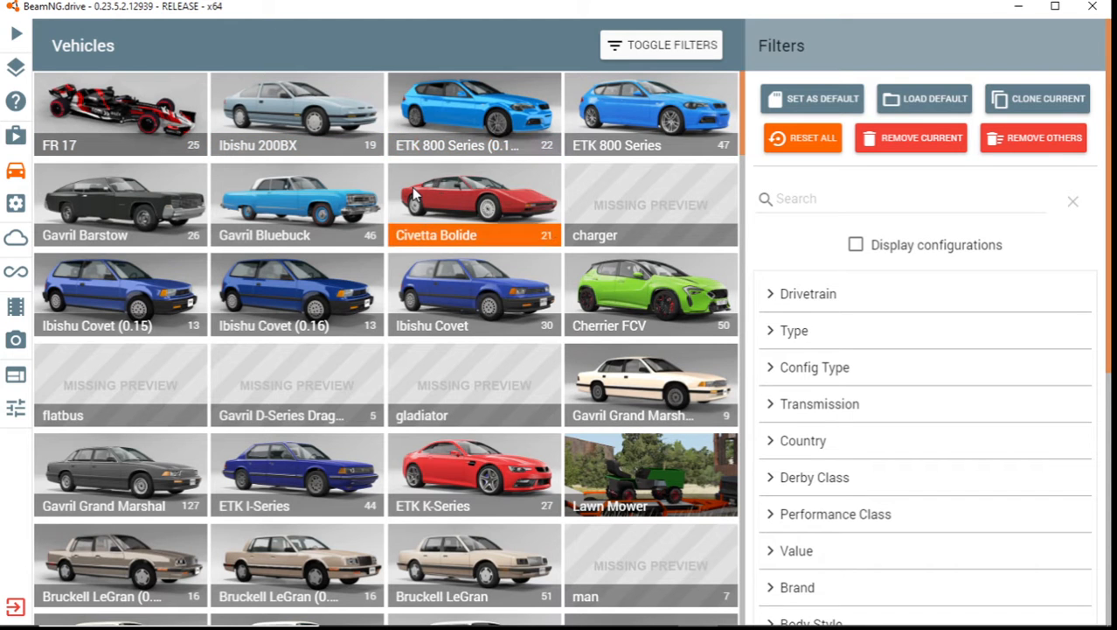
Spawn a Civetta Bolide in the 320 configuration as a new vehicle
{"action": "left_click", "coordinate": [473, 205]}
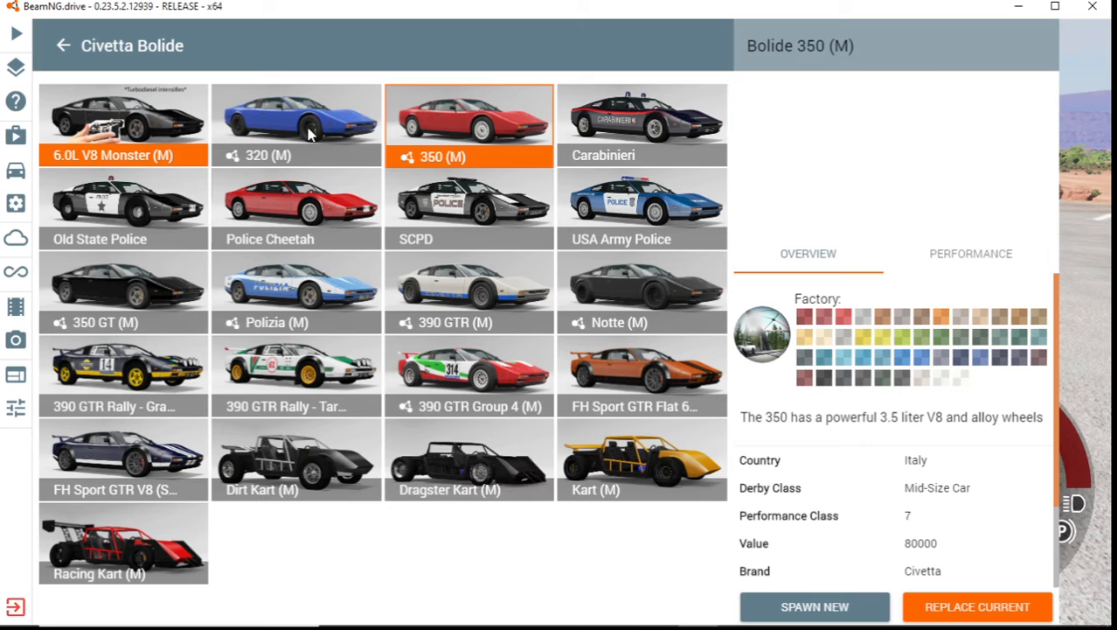
{"action": "left_click", "coordinate": [296, 123]}
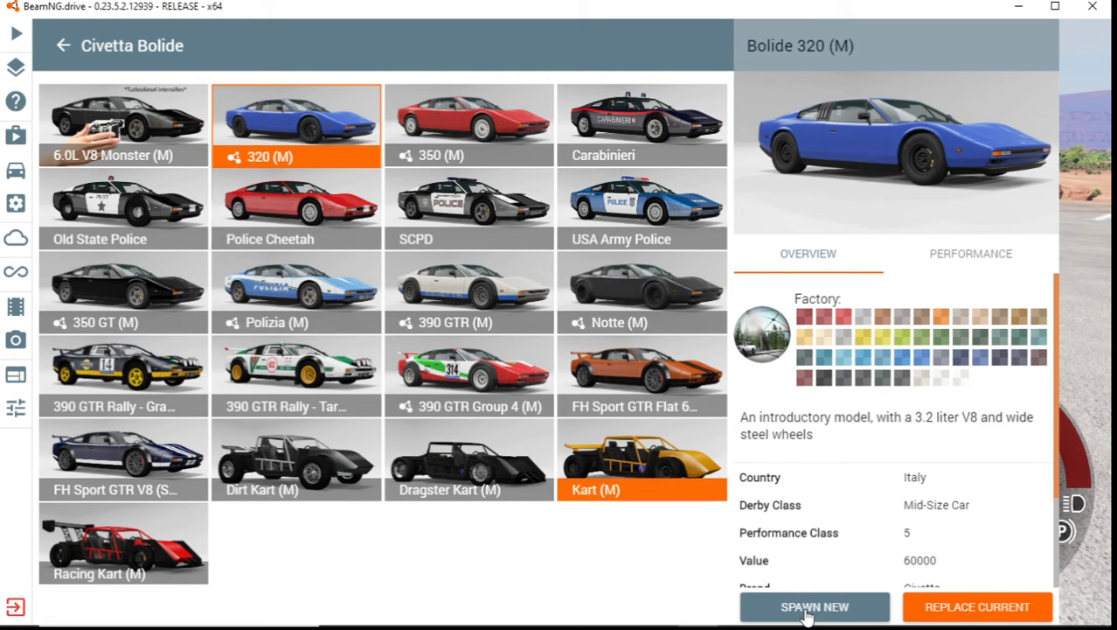
{"action": "left_click", "coordinate": [814, 606]}
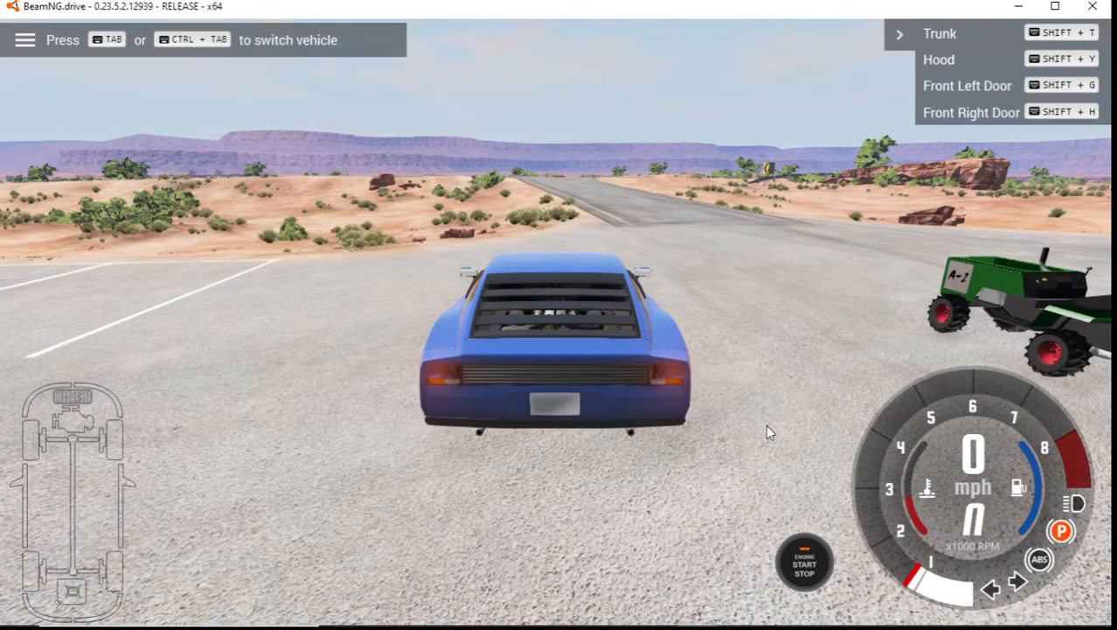
Switch control to the decorated lawn mower and drive it along the desert road
{"action": "key", "text": "Tab"}
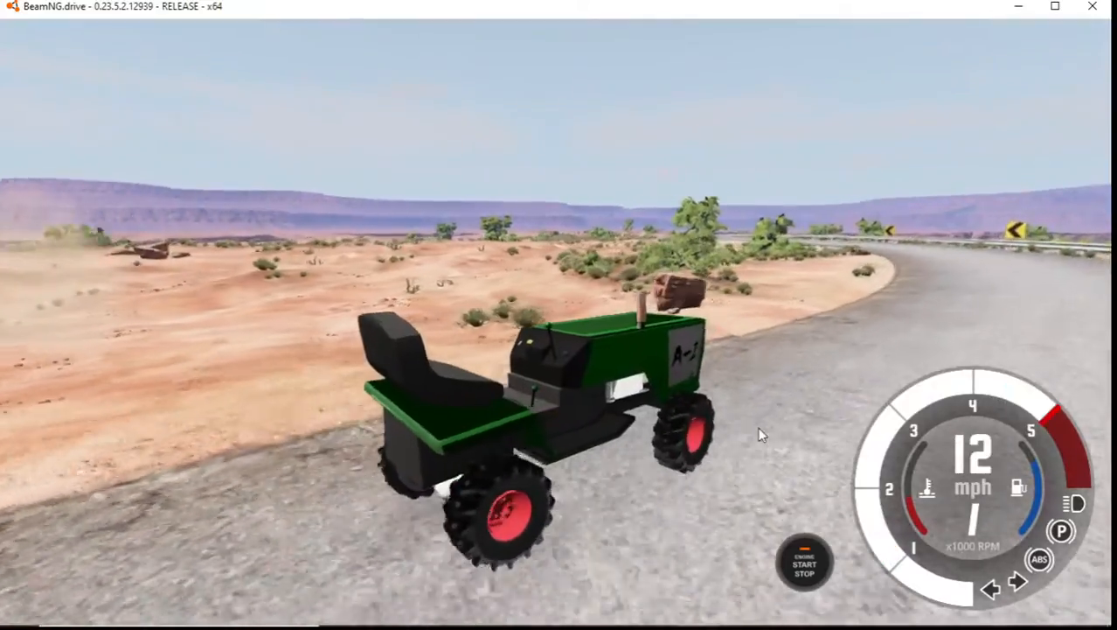
{"action": "key", "text": "w"}
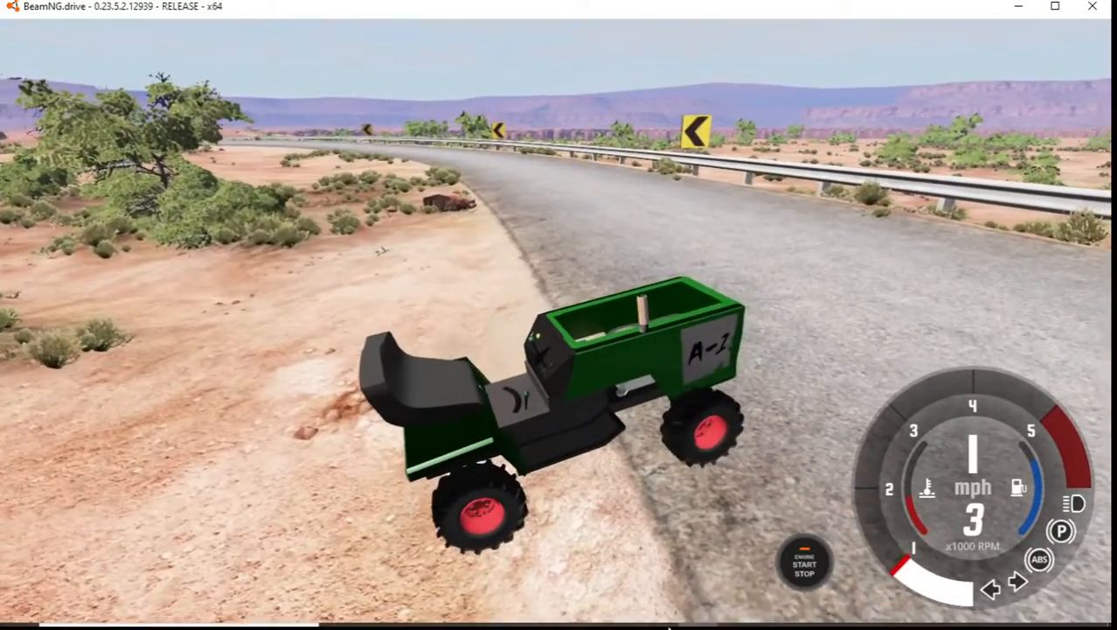
{"action": "mouse_move", "coordinate": [617, 610]}
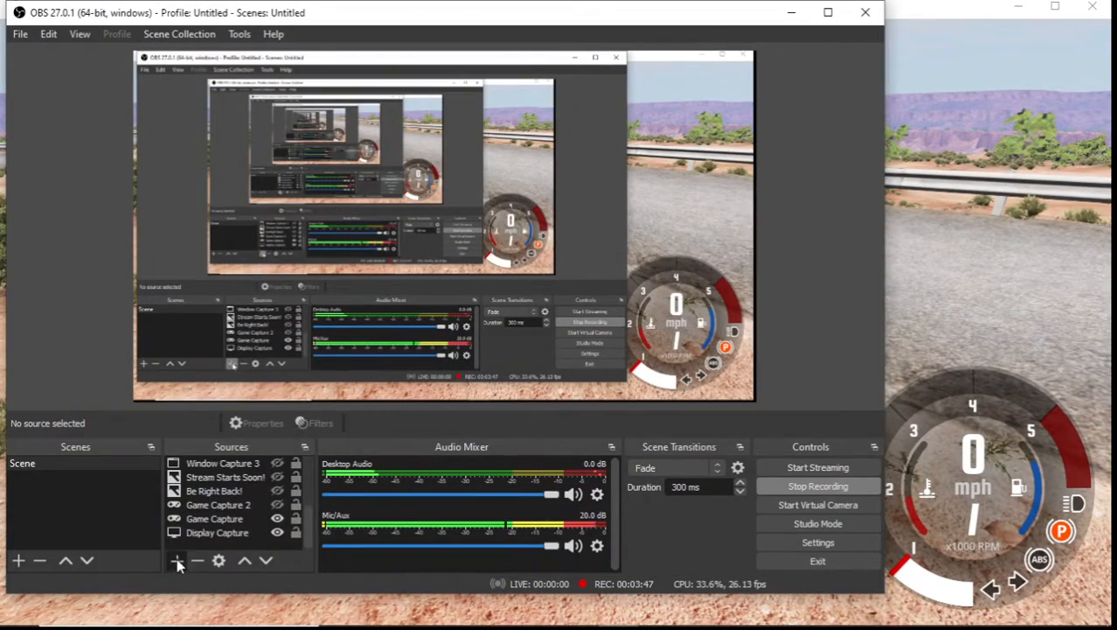
Add a Text (GDI+) source named 'Engine' in OBS
{"action": "left_click", "coordinate": [177, 559]}
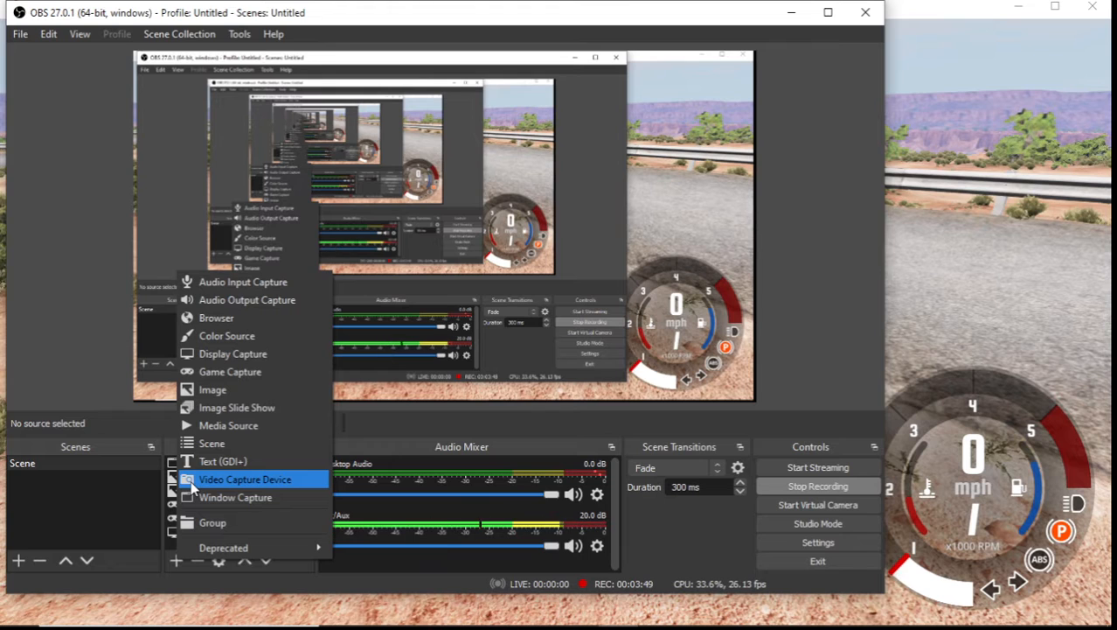
{"action": "left_click", "coordinate": [223, 461]}
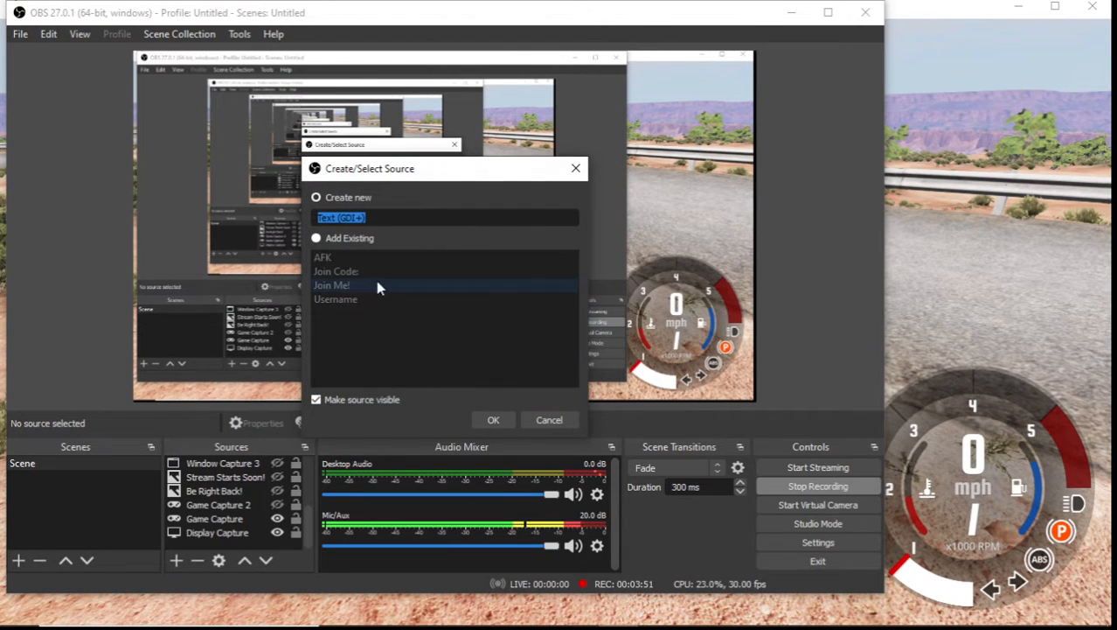
{"action": "type", "text": "De"}
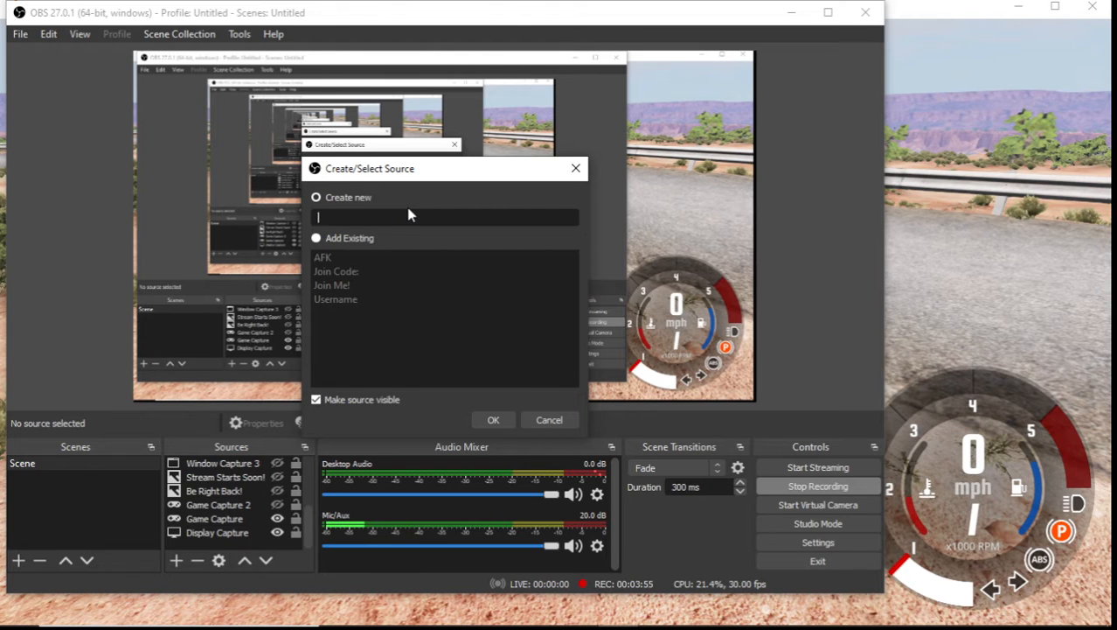
{"action": "type", "text": "Engine"}
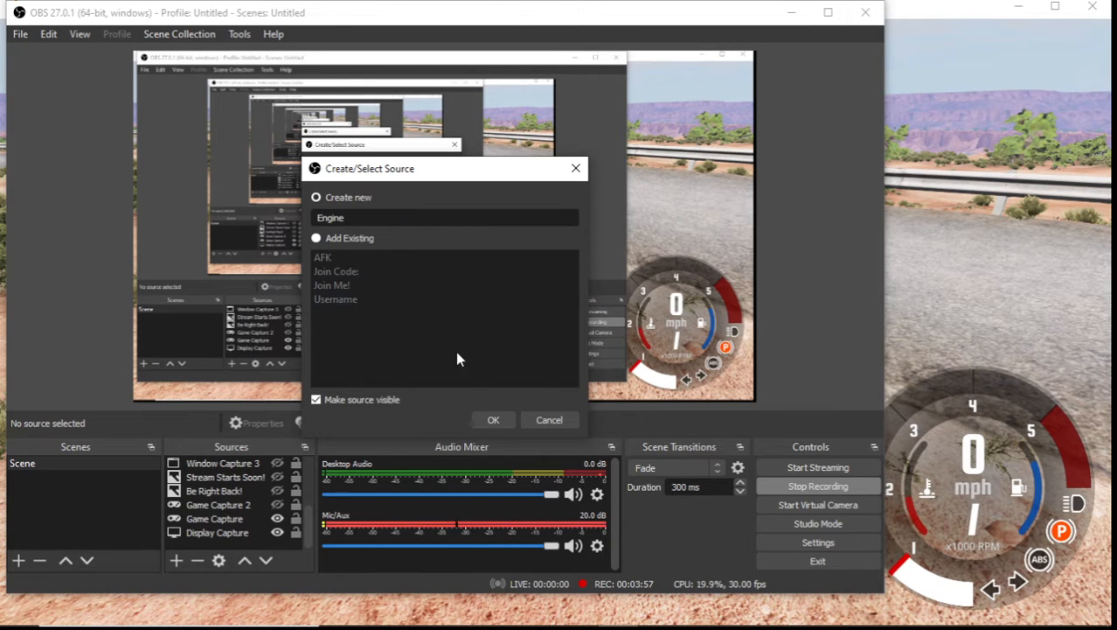
{"action": "left_click", "coordinate": [493, 420]}
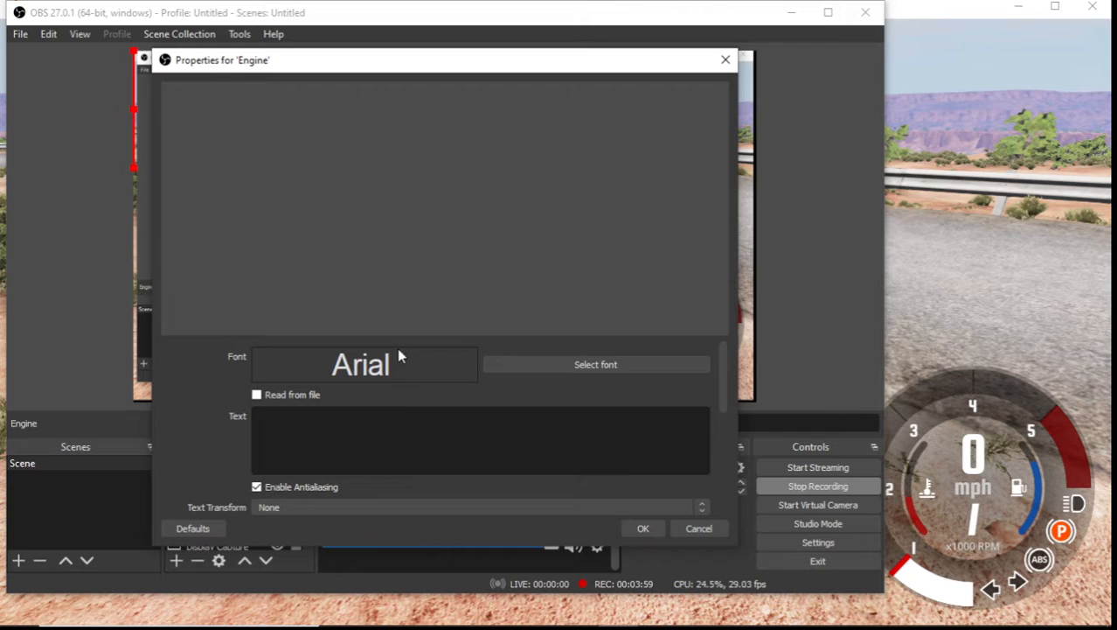
Set the Engine source text to 'Derby Engine' and confirm
{"action": "type", "text": "Derby Engine"}
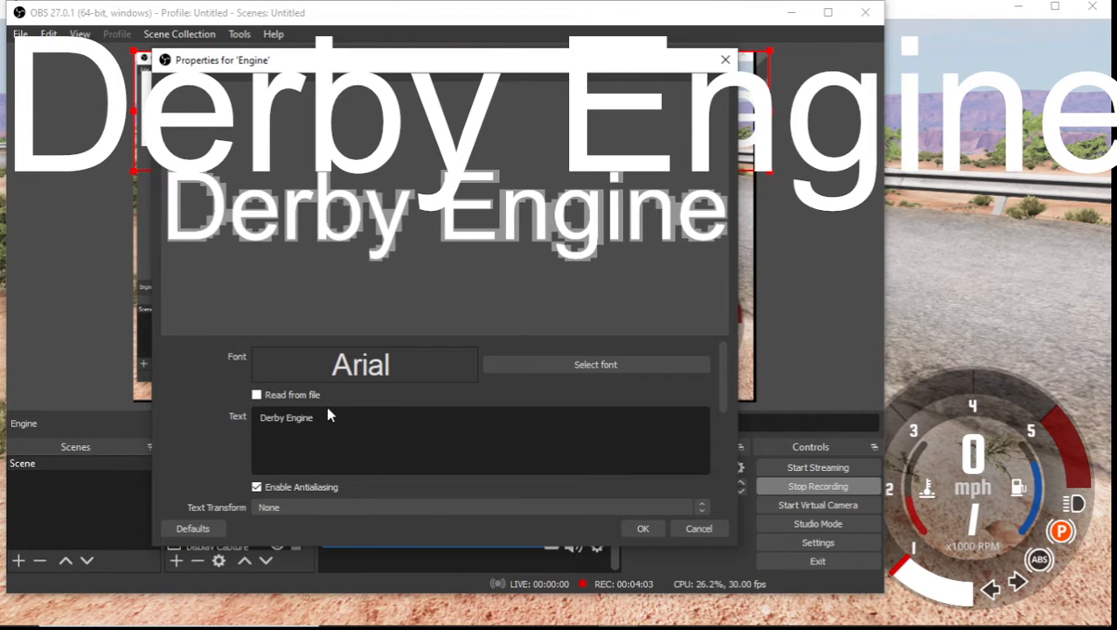
{"action": "left_click", "coordinate": [643, 528]}
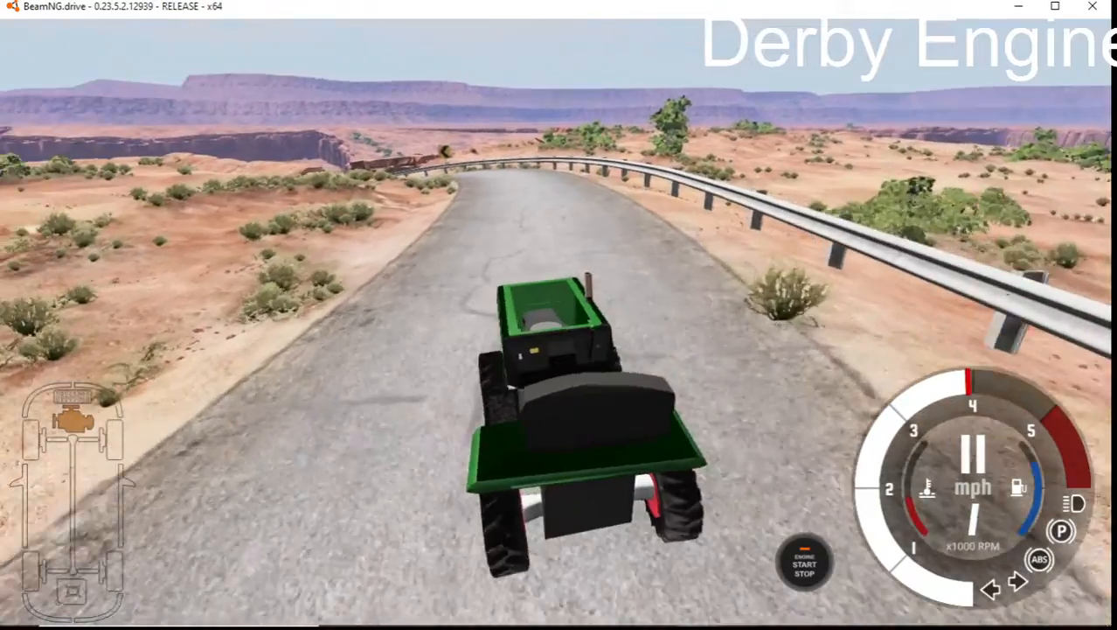
Drive the derby-engine lawn mower forward along the winding road
{"action": "key", "text": "w"}
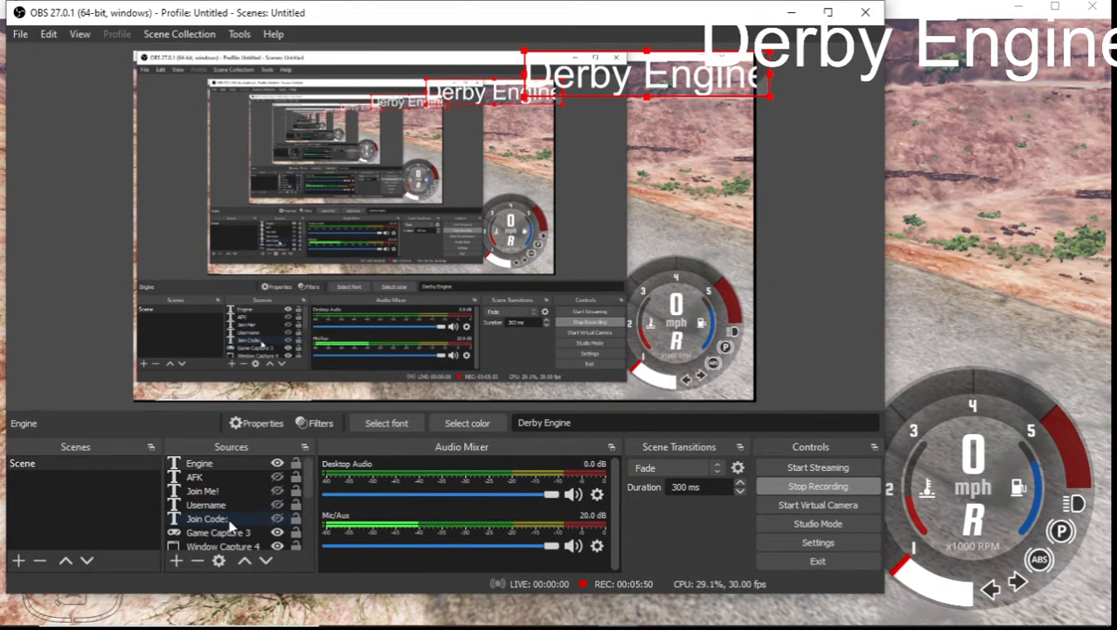
Edit the Engine text source so the overlay reads 'Car Engine' instead of 'Derby Engine'
{"action": "left_click", "coordinate": [195, 477]}
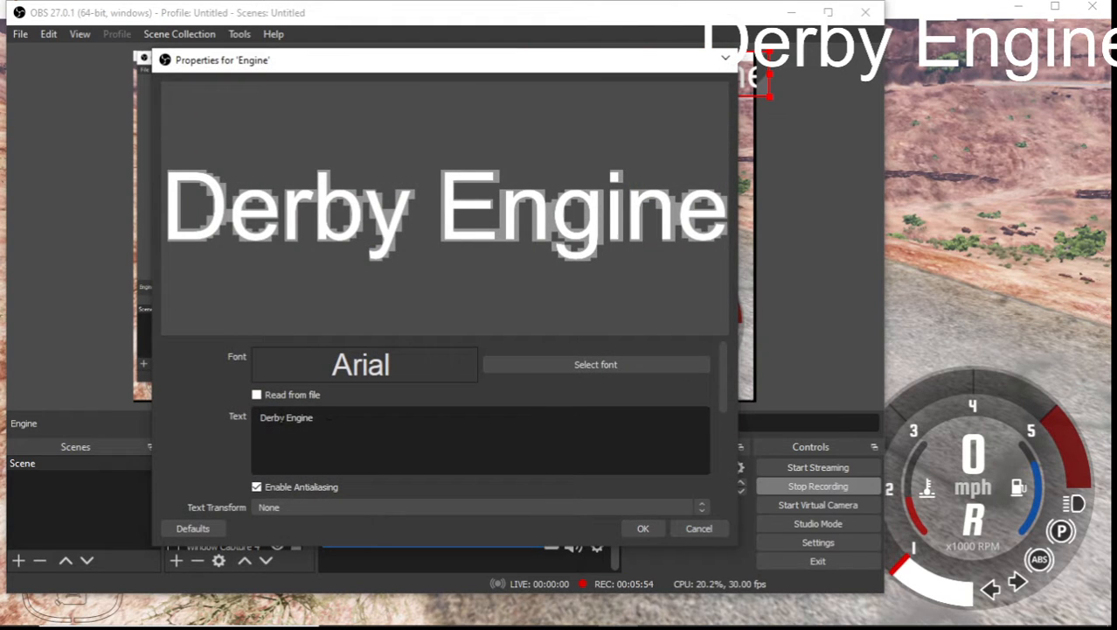
{"action": "double_click", "coordinate": [272, 417]}
{"action": "type", "text": "Ca"}
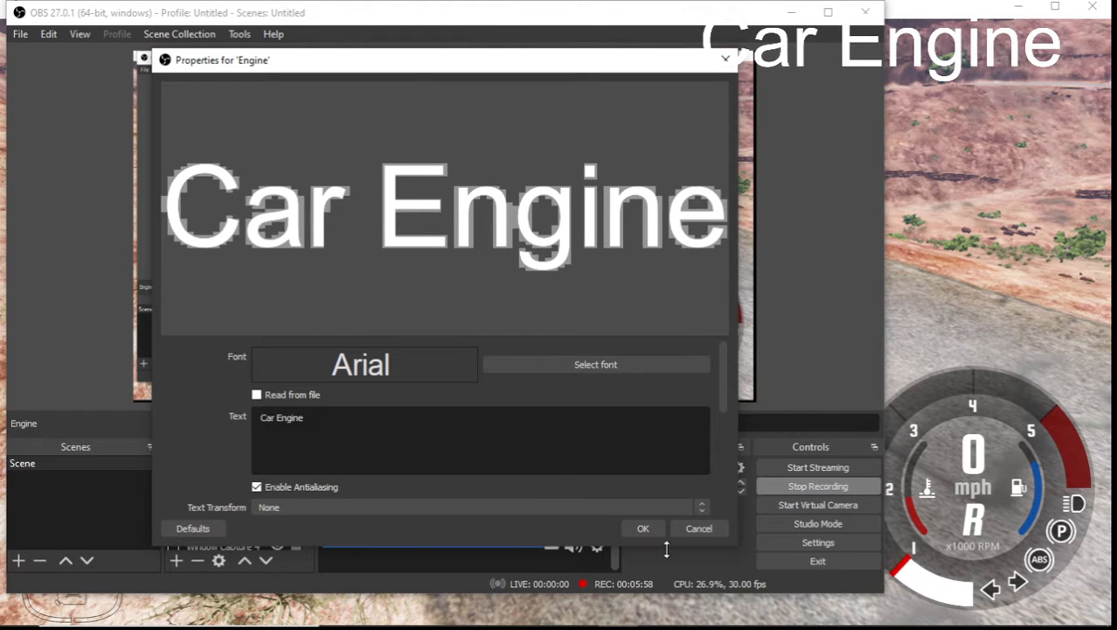
{"action": "left_click", "coordinate": [642, 528]}
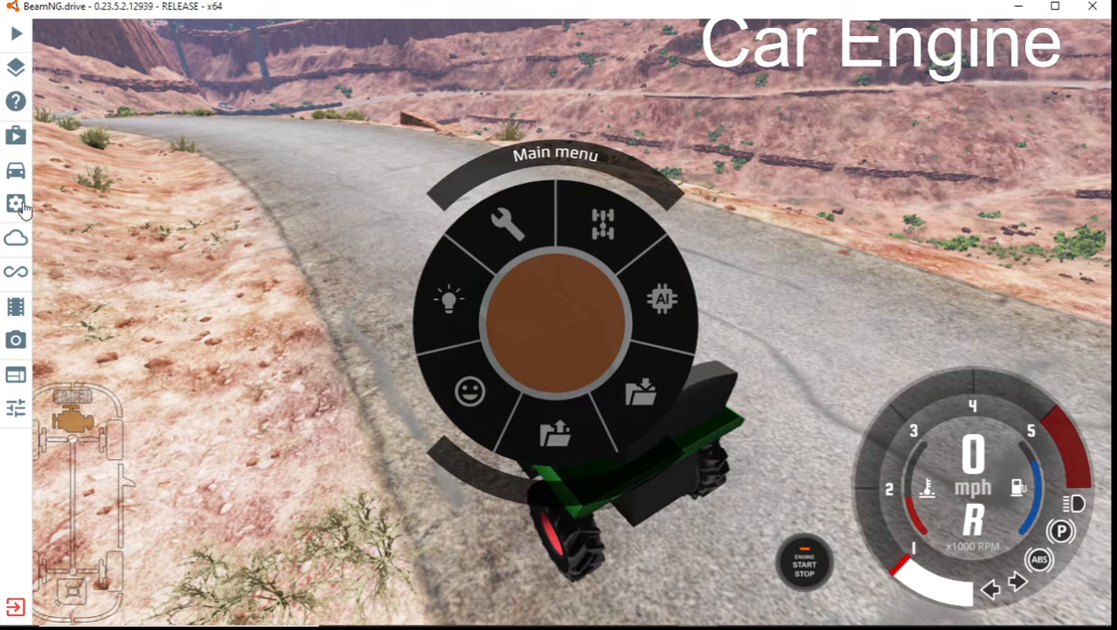
In Vehicle Config, keep the mower battery and set the Engine to Car Engine
{"action": "left_click", "coordinate": [16, 204]}
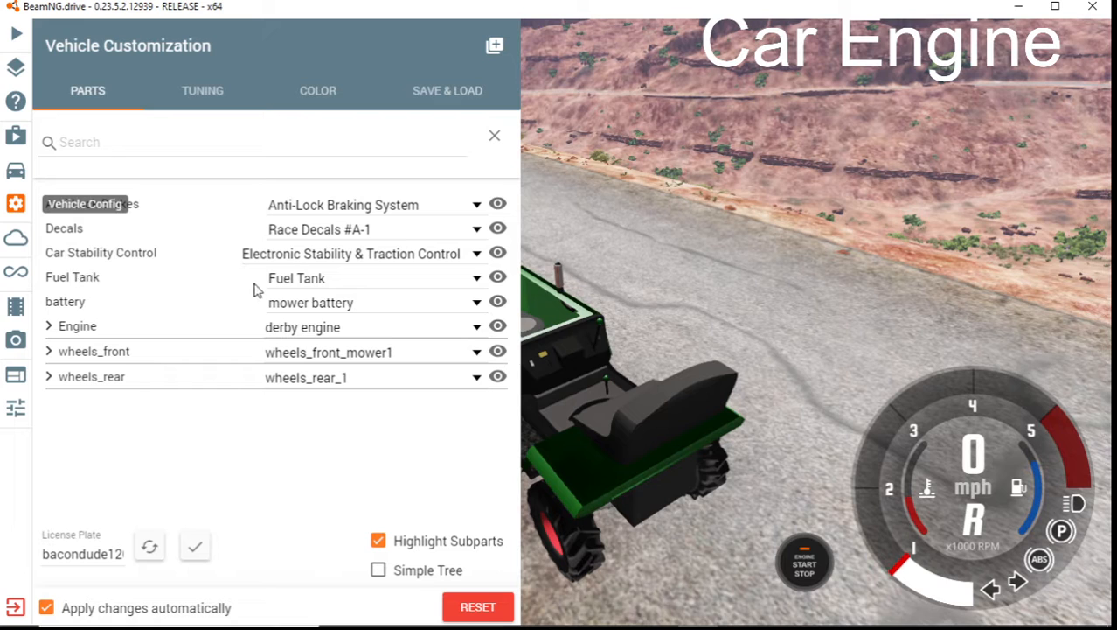
{"action": "left_click", "coordinate": [477, 302]}
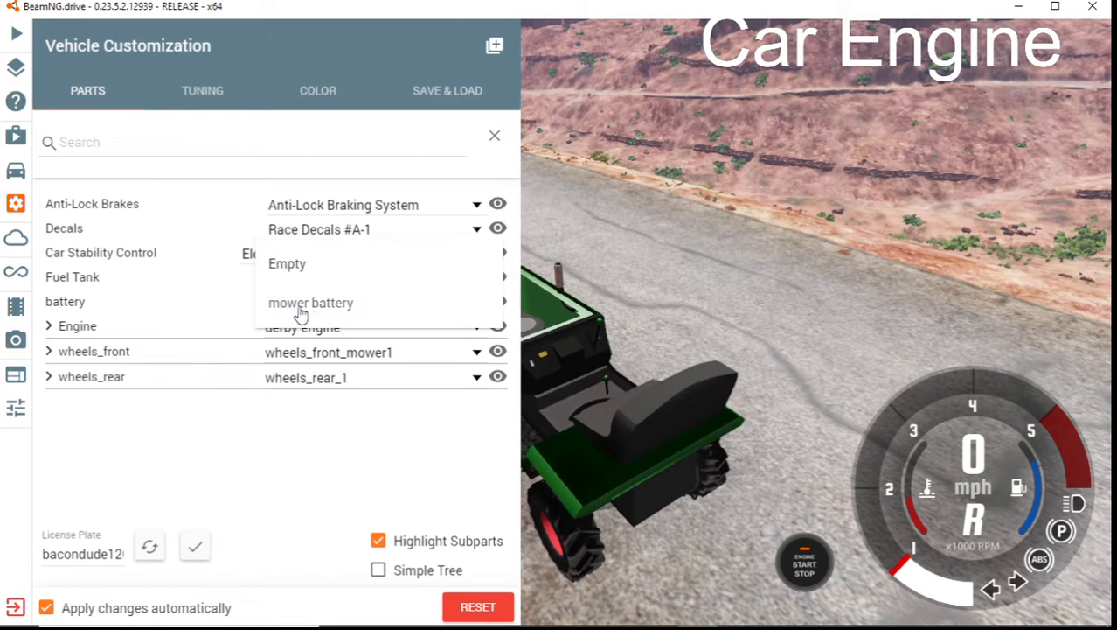
{"action": "left_click", "coordinate": [311, 302]}
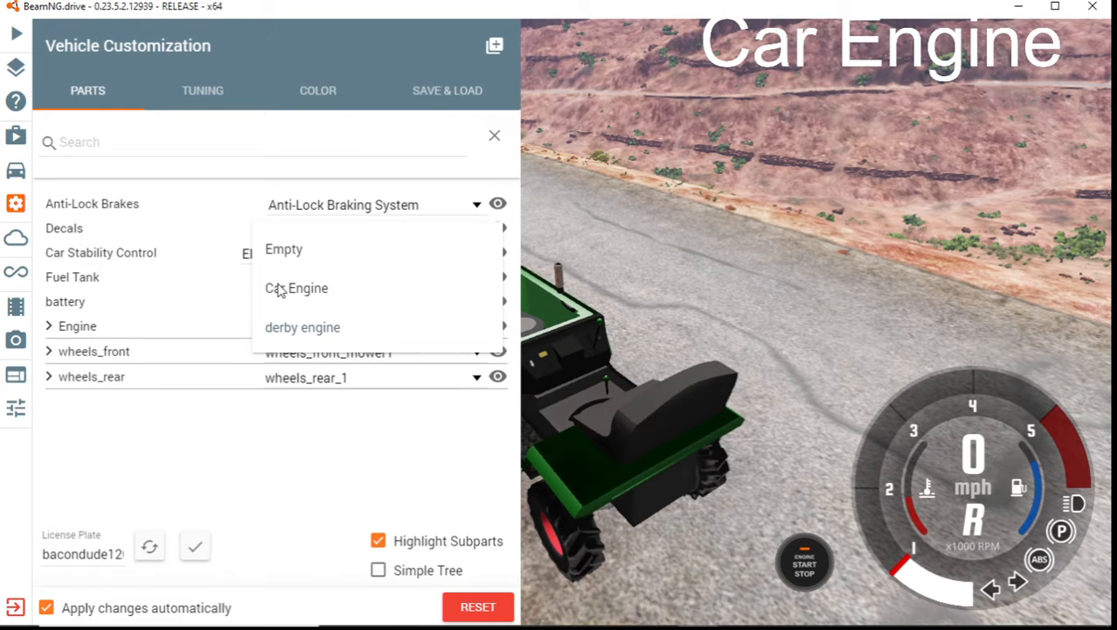
{"action": "left_click", "coordinate": [296, 287]}
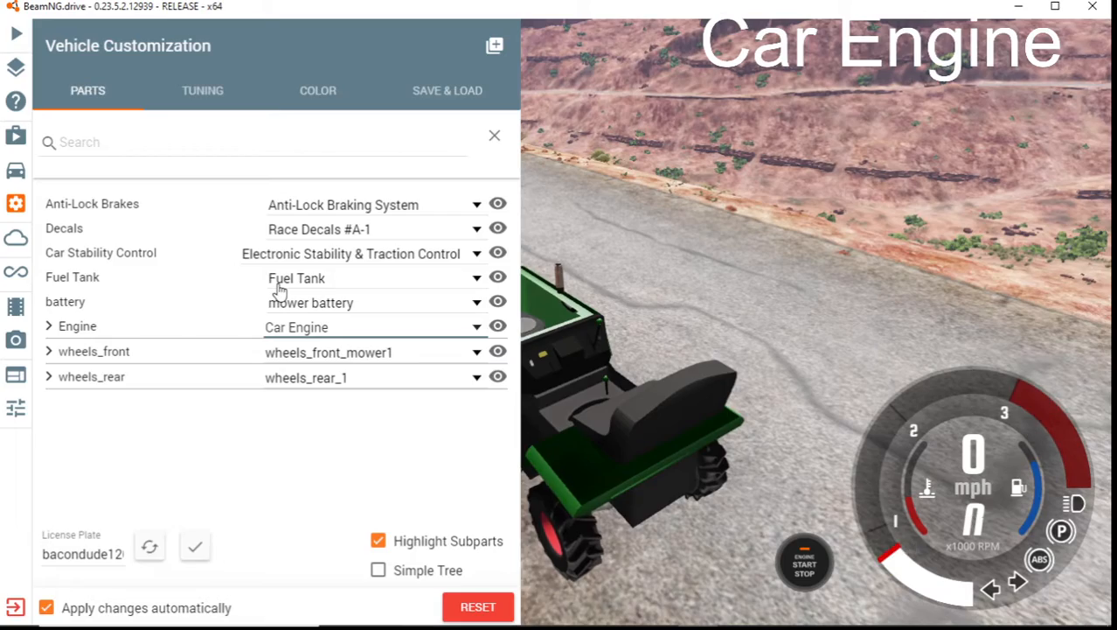
Close the parts panel and drive the mower up the canyon road at 13 mph
{"action": "left_click", "coordinate": [494, 135]}
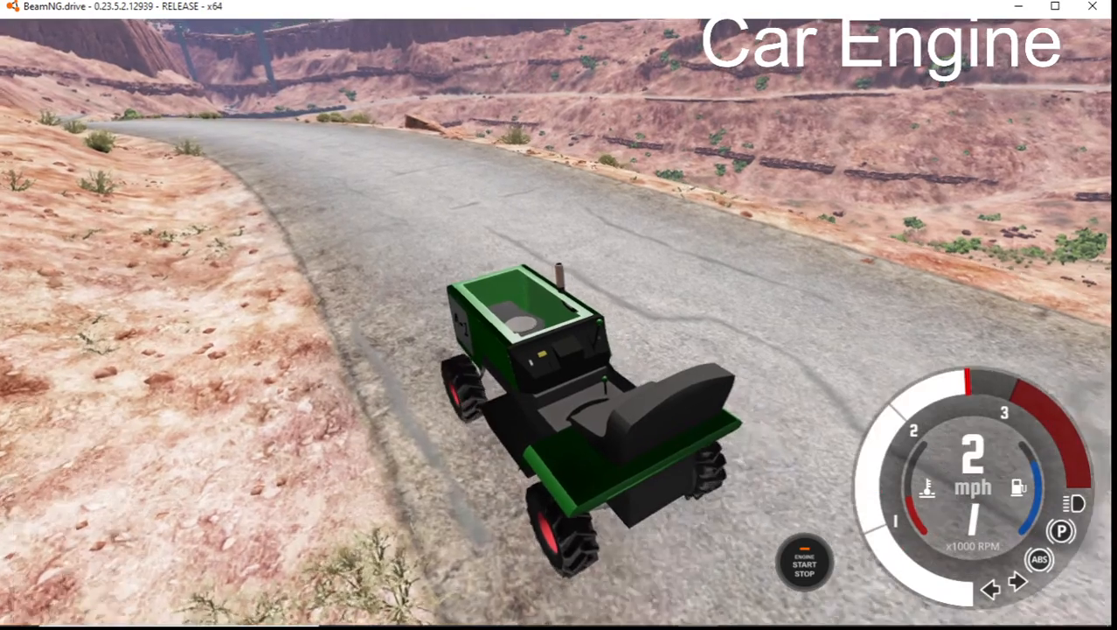
{"action": "key", "text": "w"}
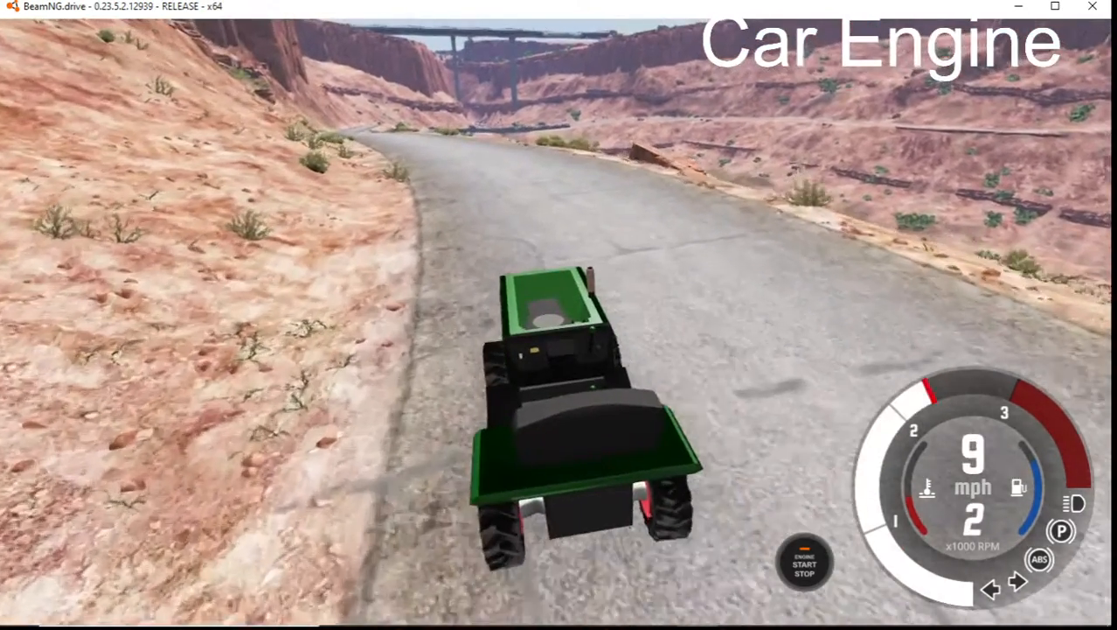
{"action": "key", "text": "w"}
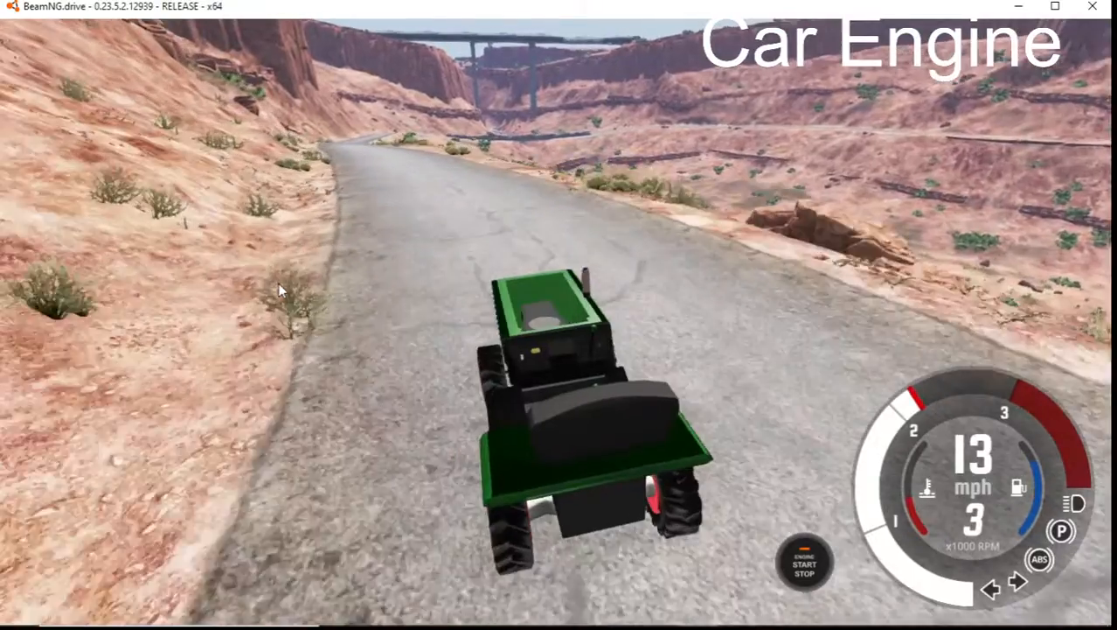